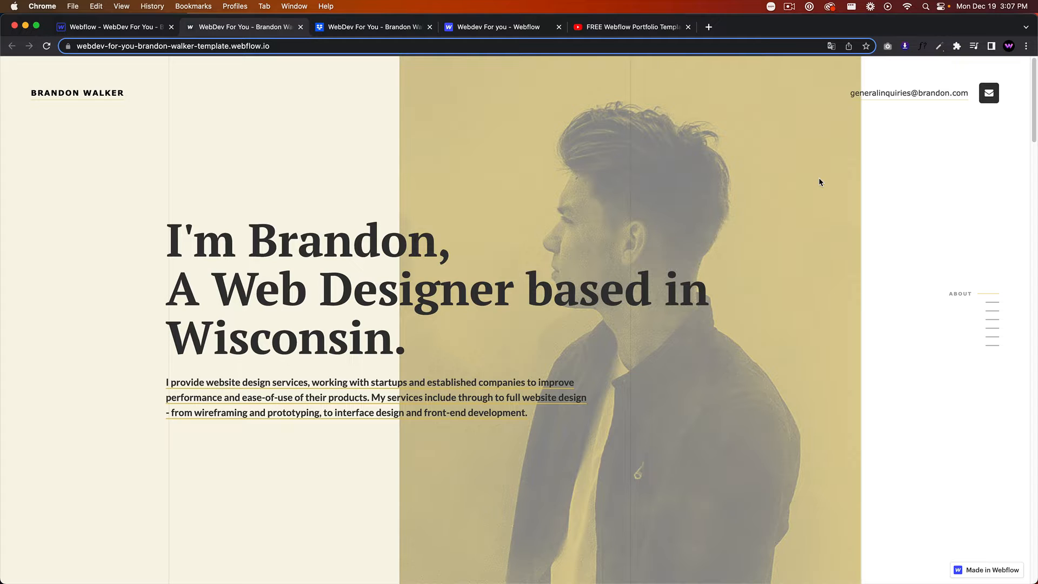
{"action": "mouse_move", "coordinate": [918, 270]}
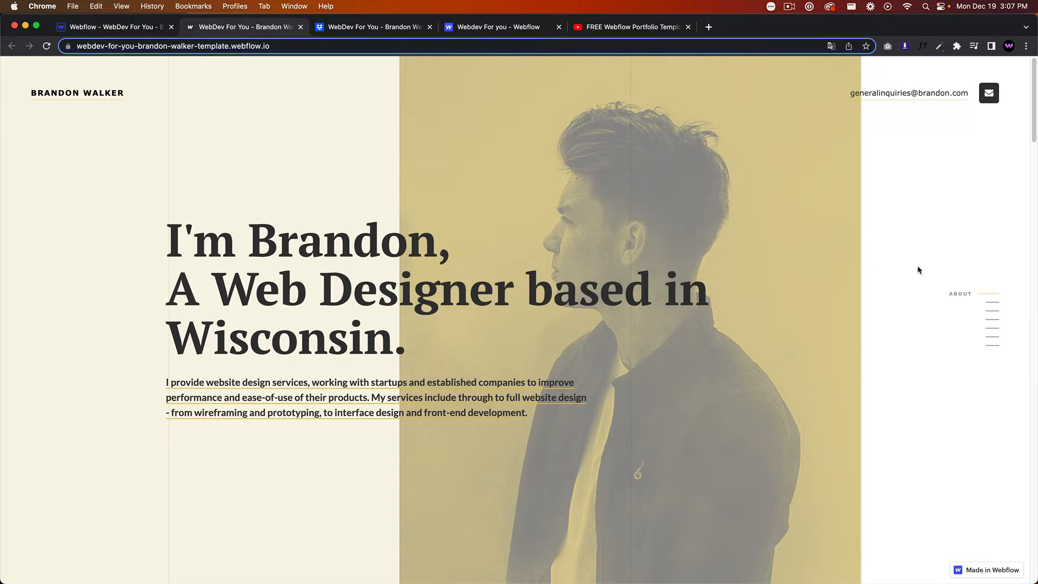
{"action": "mouse_move", "coordinate": [786, 245]}
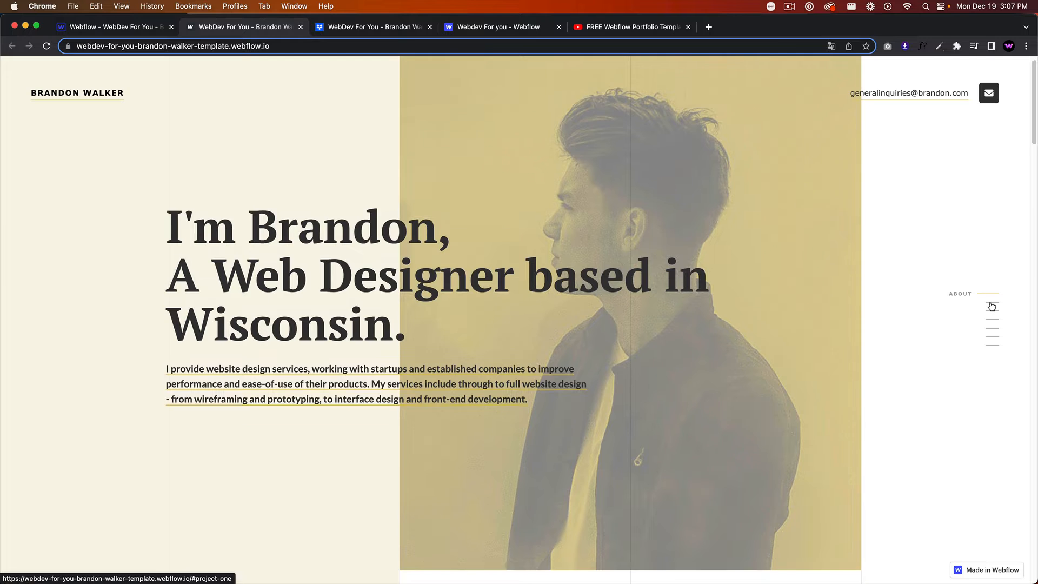
- Scroll the documentation PDF from the typography styles page toward the project images page
{"action": "scroll", "scroll_direction": "down", "scroll_amount": 3}
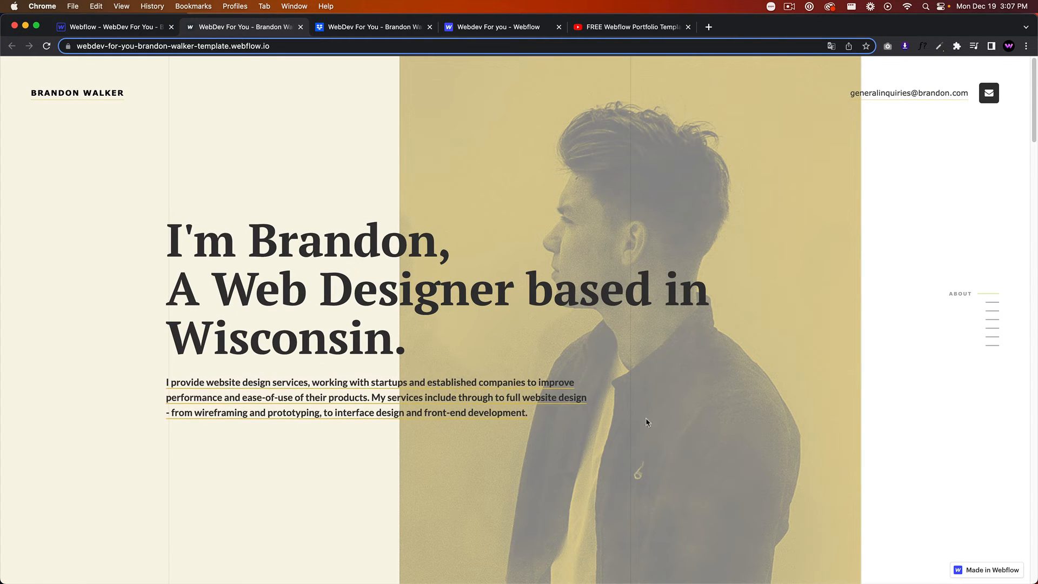
{"action": "scroll", "scroll_direction": "down", "scroll_amount": 3}
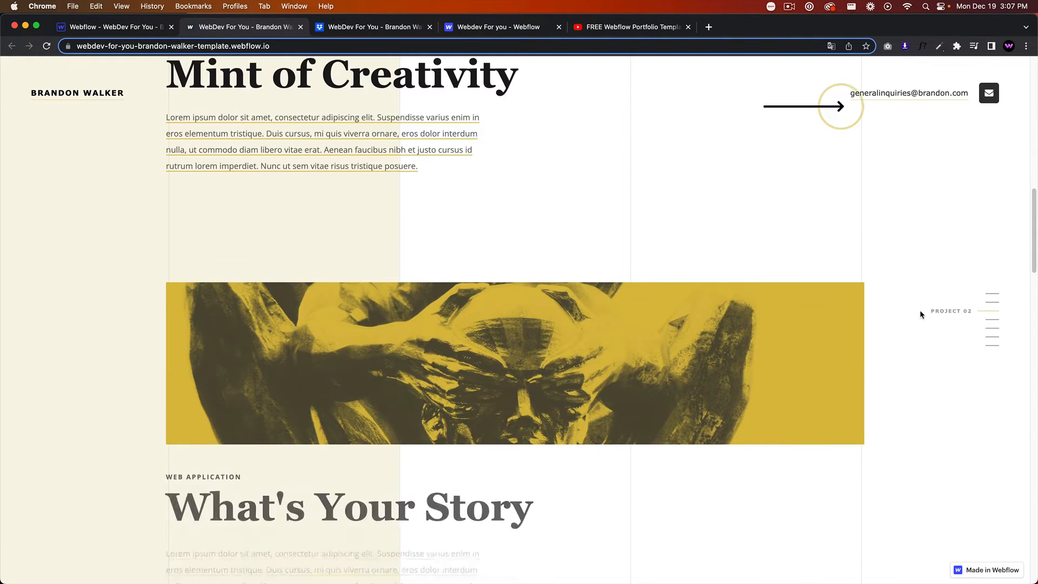
{"action": "scroll", "scroll_direction": "down", "scroll_amount": 3}
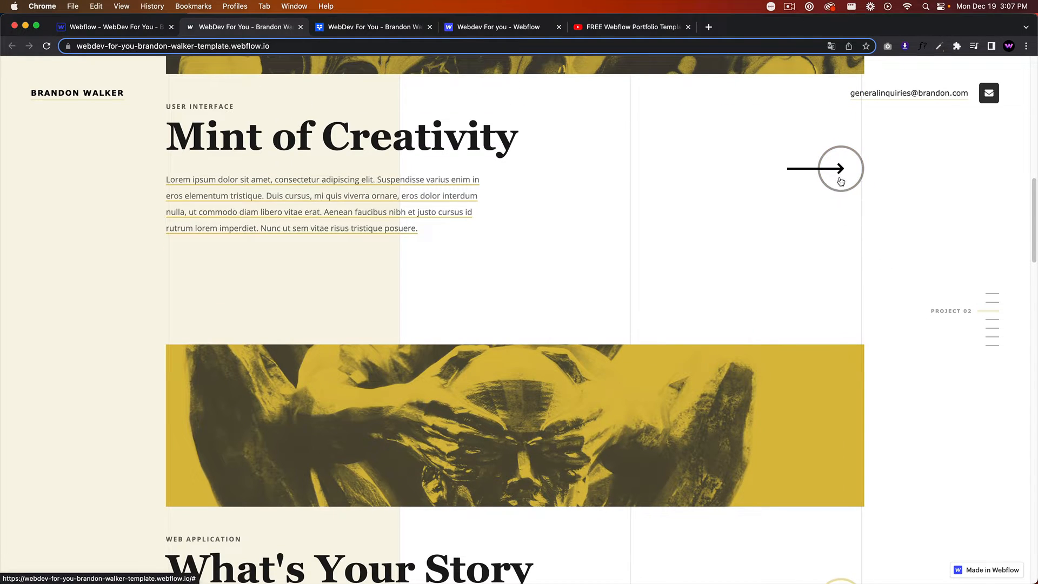
{"action": "scroll", "scroll_direction": "down", "scroll_amount": 3}
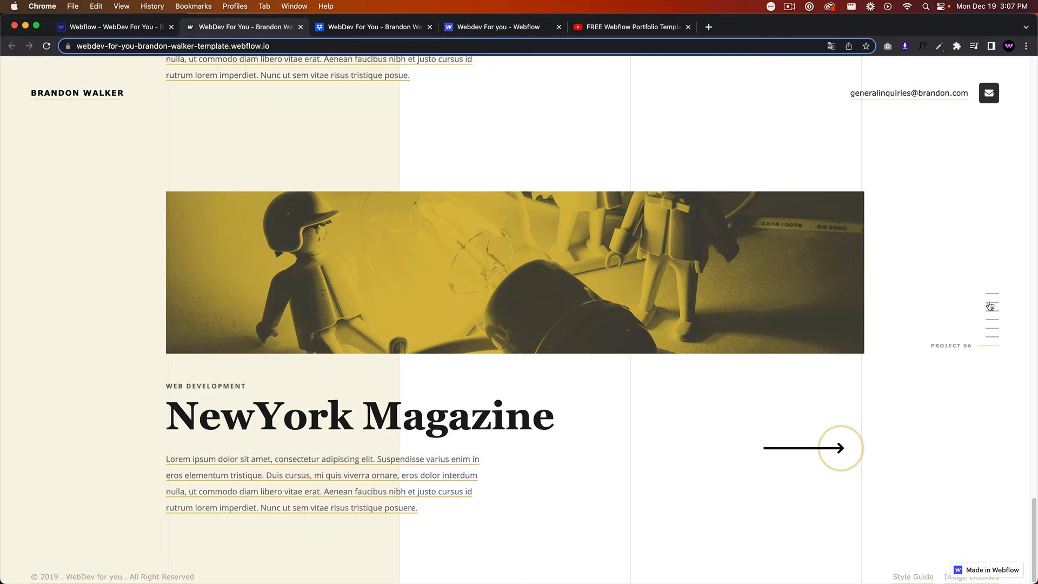
- Reach the project-image instructions and move on to the template's YouTube tutorial tab
{"action": "left_click", "coordinate": [992, 297]}
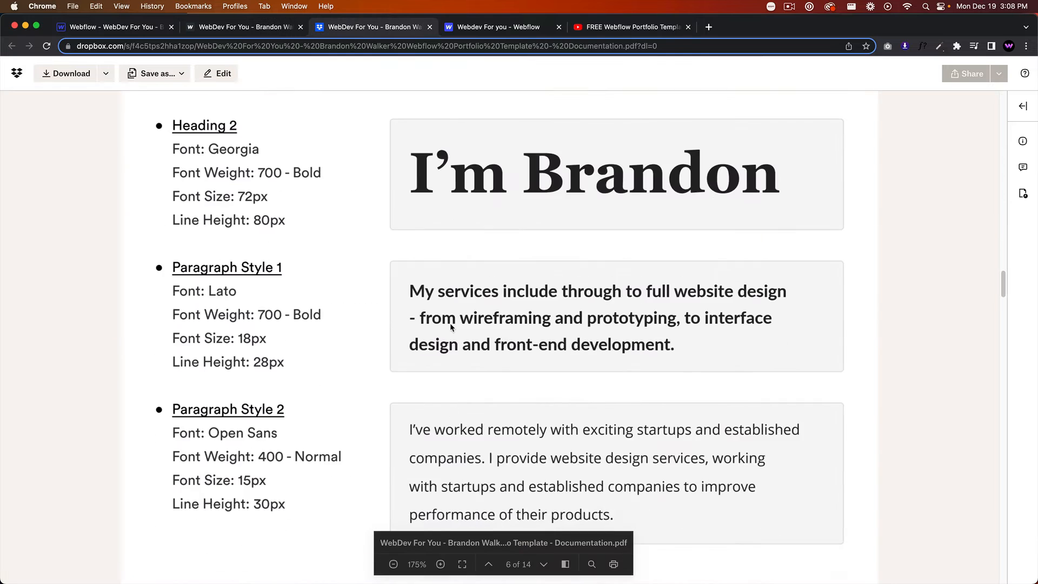
{"action": "scroll", "scroll_direction": "down", "scroll_amount": 3}
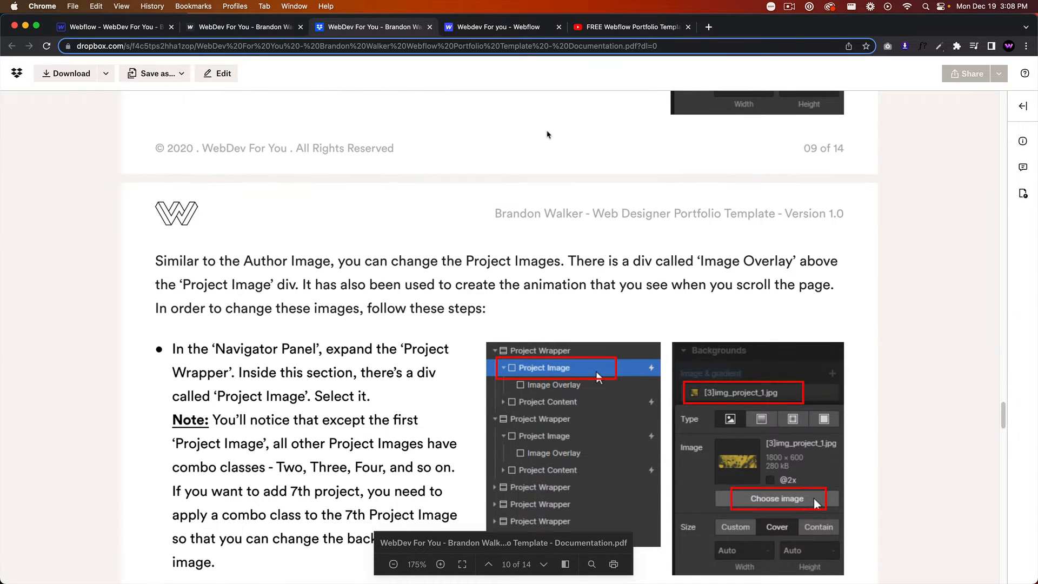
{"action": "left_click", "coordinate": [629, 26]}
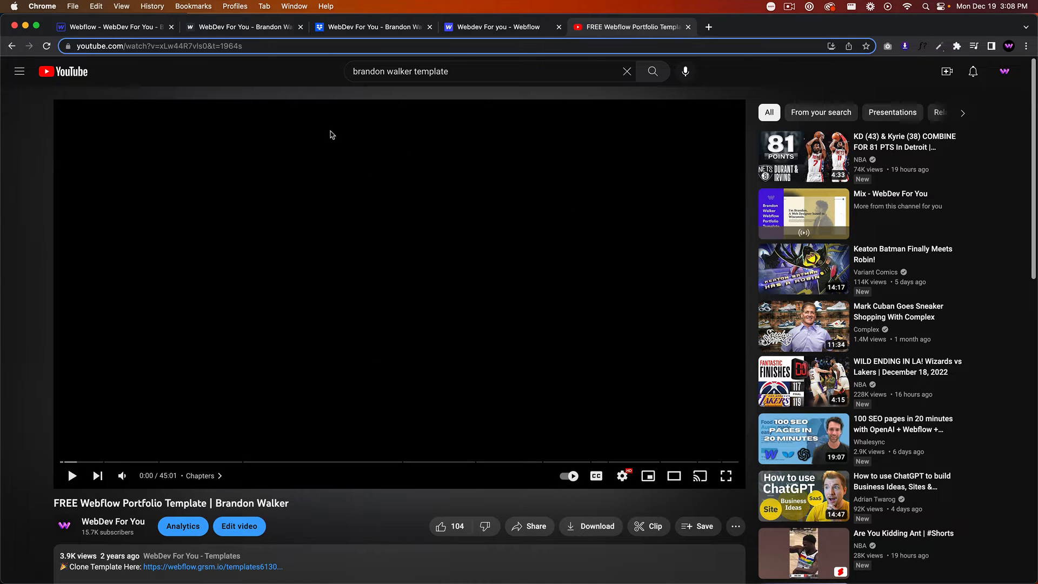
- Return to the live Brandon Walker site and scroll its hero section
{"action": "left_click", "coordinate": [244, 27]}
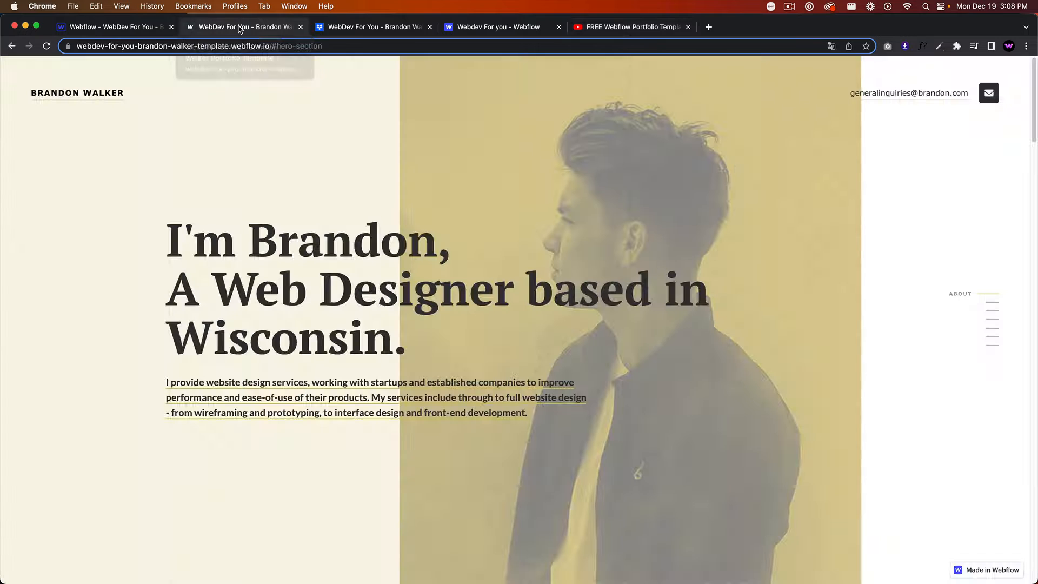
{"action": "scroll", "scroll_direction": "down", "scroll_amount": 3}
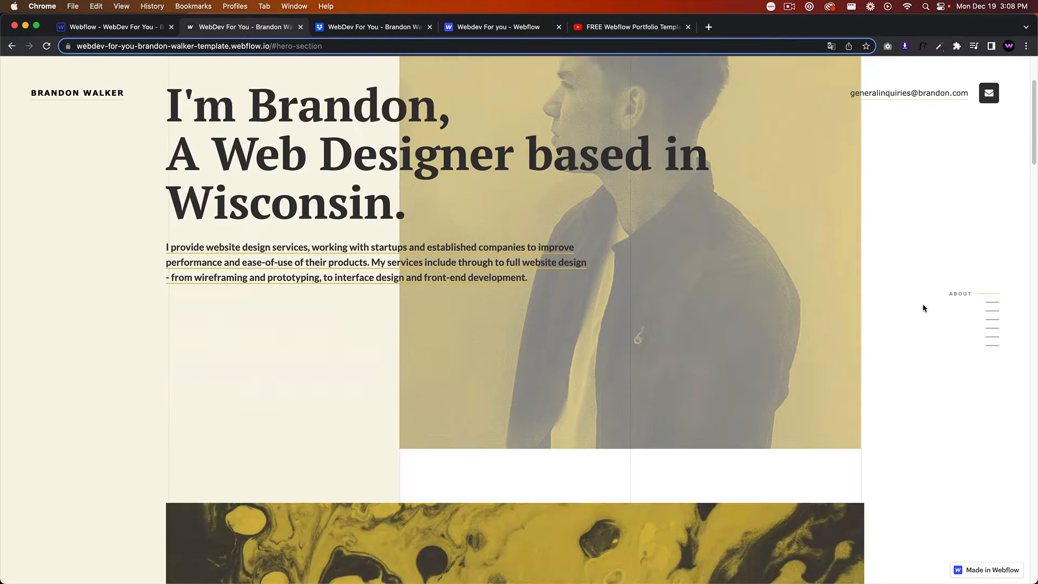
{"action": "scroll", "scroll_direction": "down", "scroll_amount": 3}
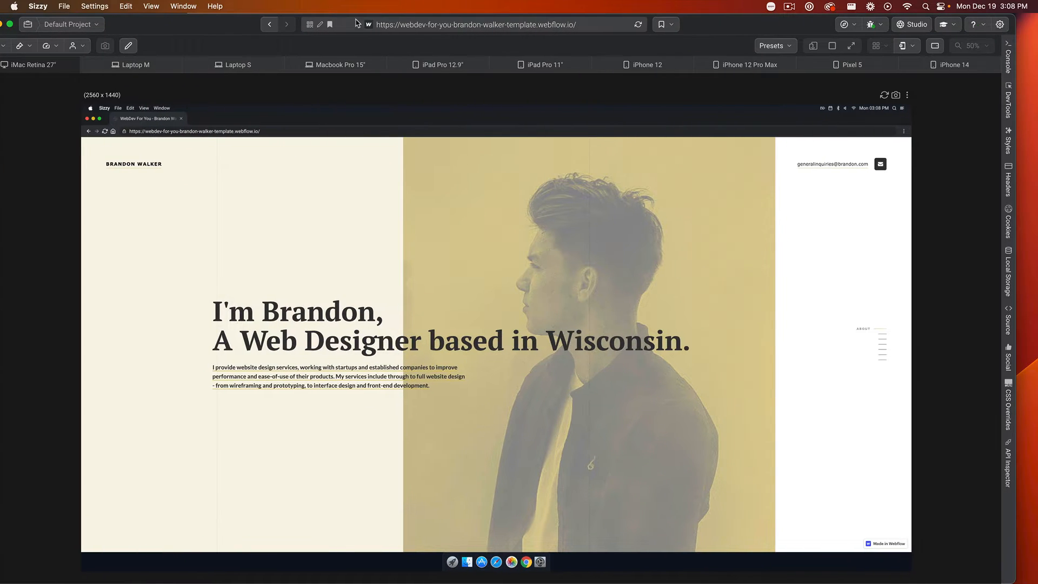
- Preview the portfolio in Sizzy at desktop and iPad Pro 12.9" sizes
{"action": "scroll", "scroll_direction": "down", "scroll_amount": 3}
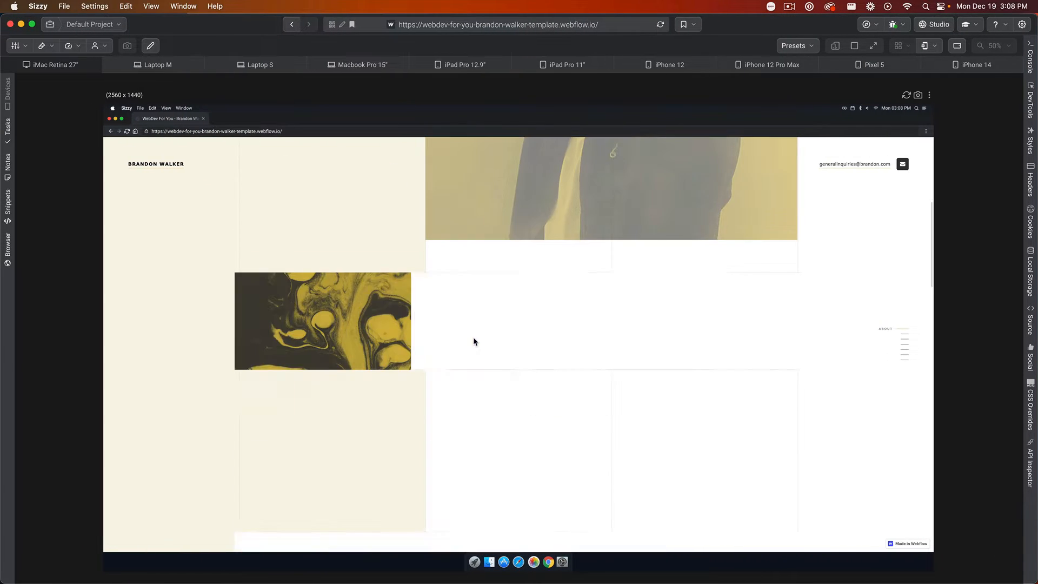
{"action": "left_click", "coordinate": [464, 64]}
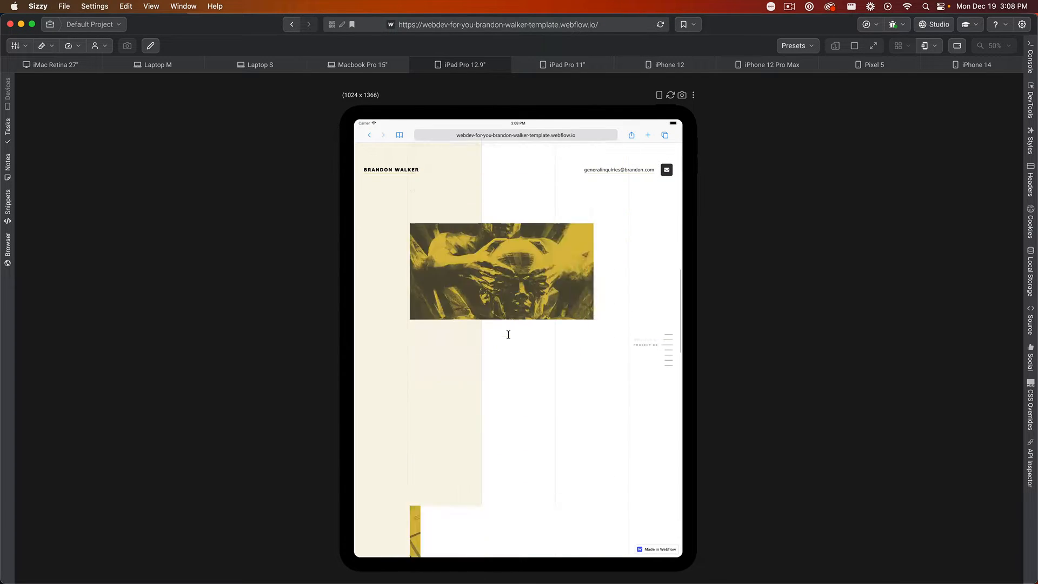
{"action": "scroll", "scroll_direction": "down", "scroll_amount": 3}
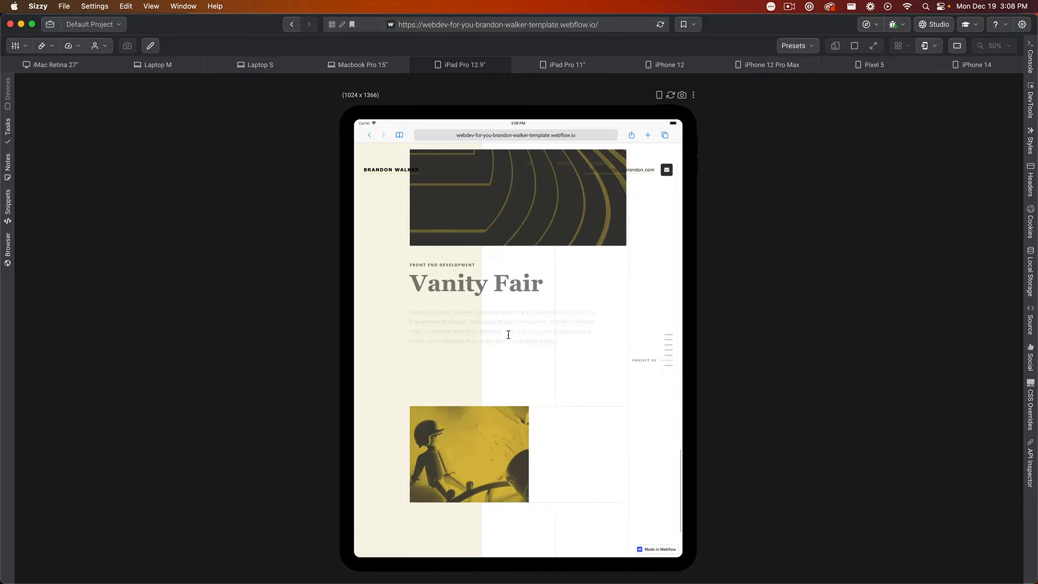
{"action": "scroll", "scroll_direction": "down", "scroll_amount": 3}
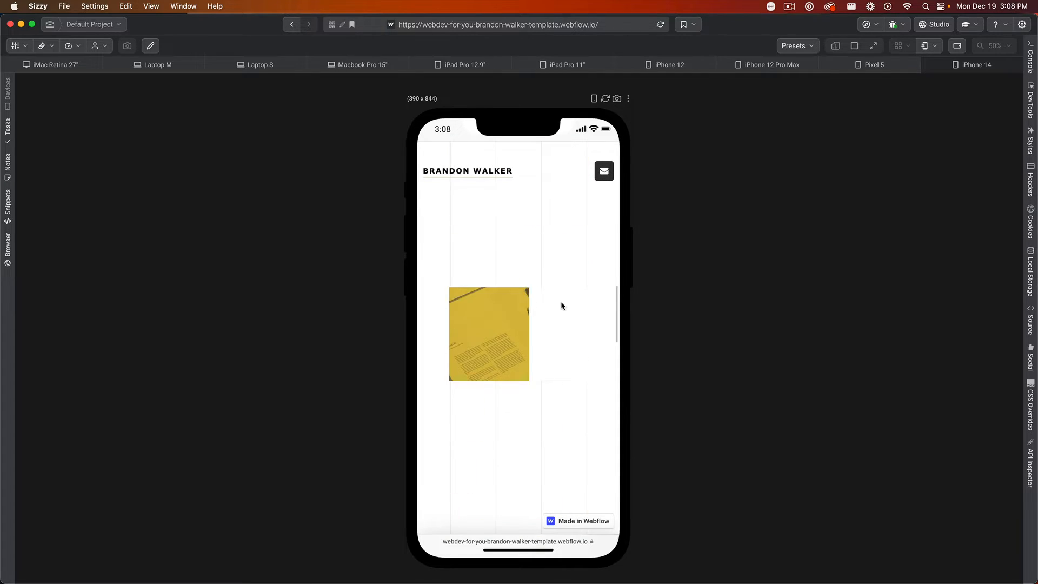
- Scroll the iPhone 14 and Pixel 5 phone previews of the portfolio
{"action": "scroll", "scroll_direction": "down", "scroll_amount": 3}
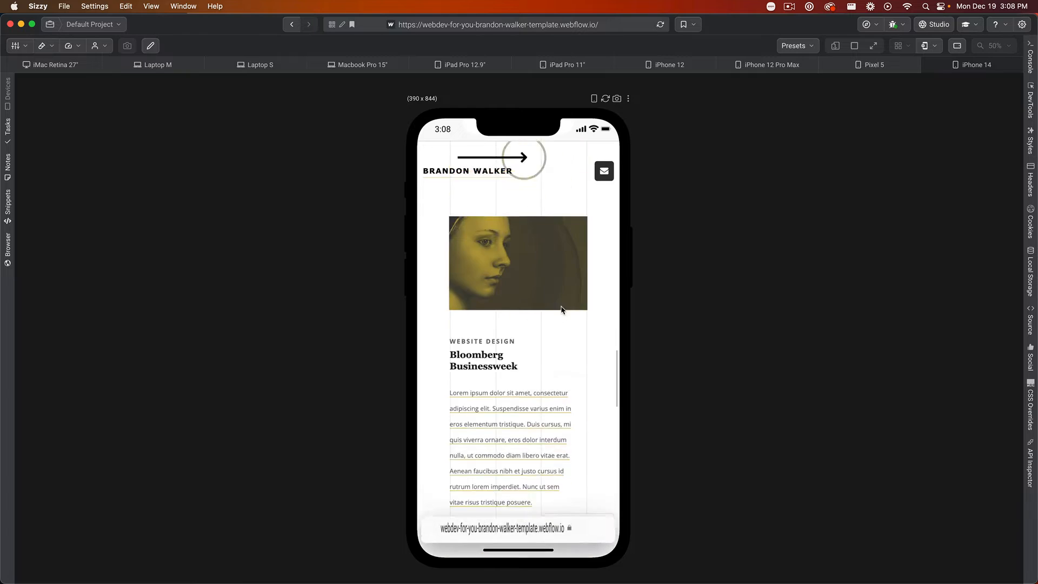
{"action": "scroll", "scroll_direction": "down", "scroll_amount": 3}
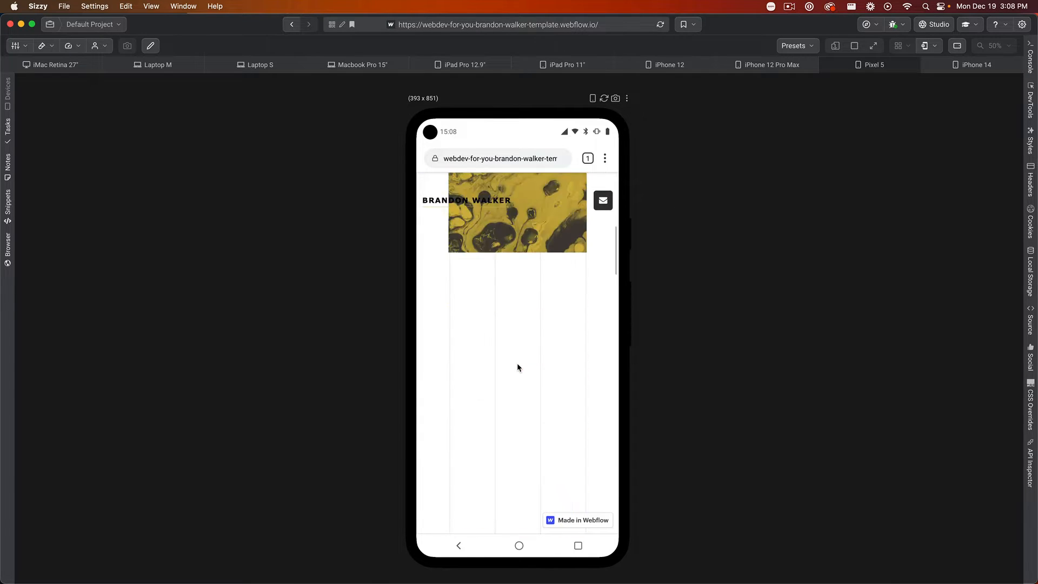
{"action": "scroll", "scroll_direction": "down", "scroll_amount": 3}
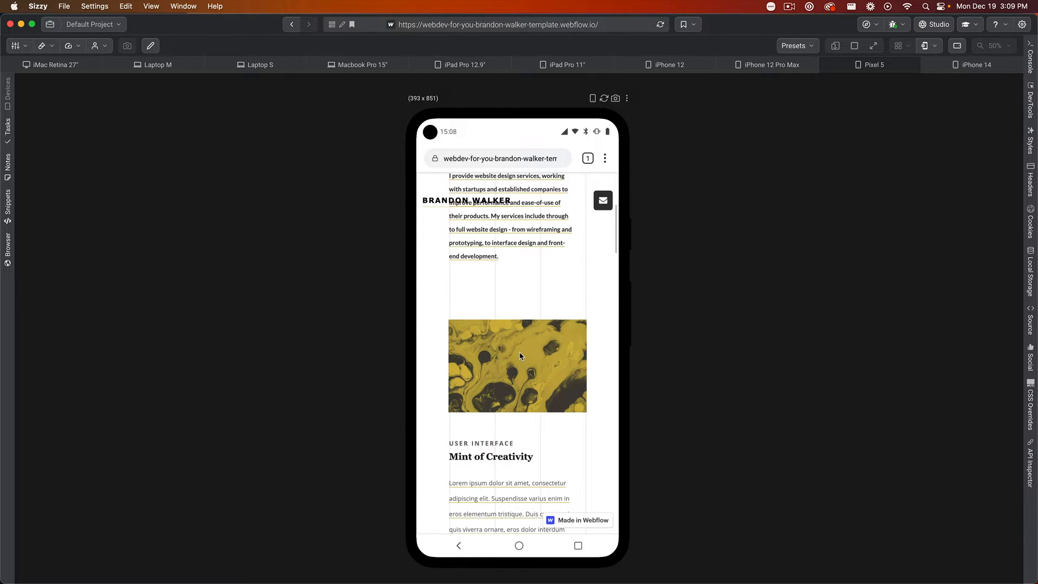
{"action": "scroll", "scroll_direction": "down", "scroll_amount": 3}
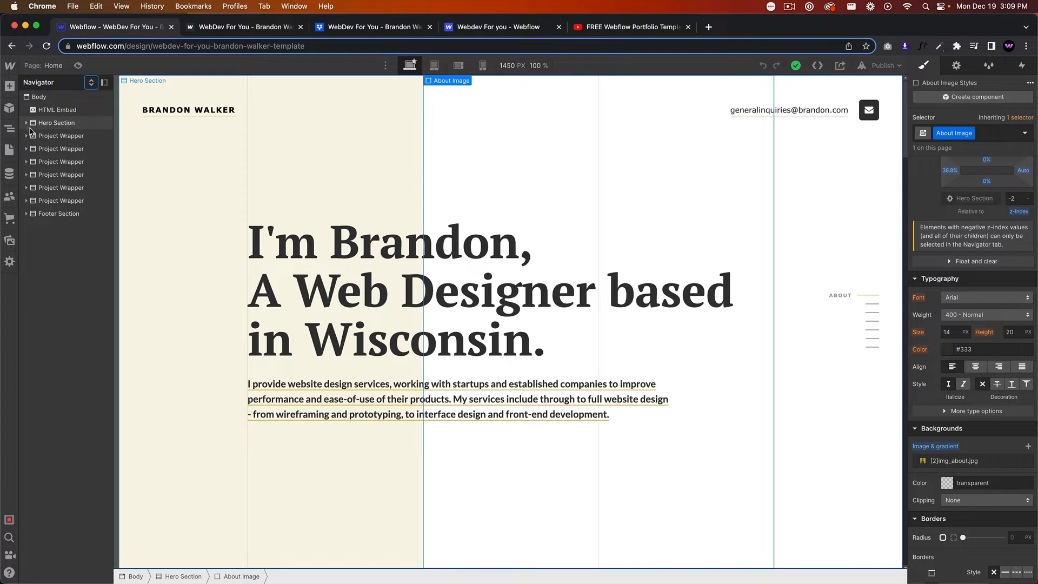
{"action": "left_click", "coordinate": [26, 122]}
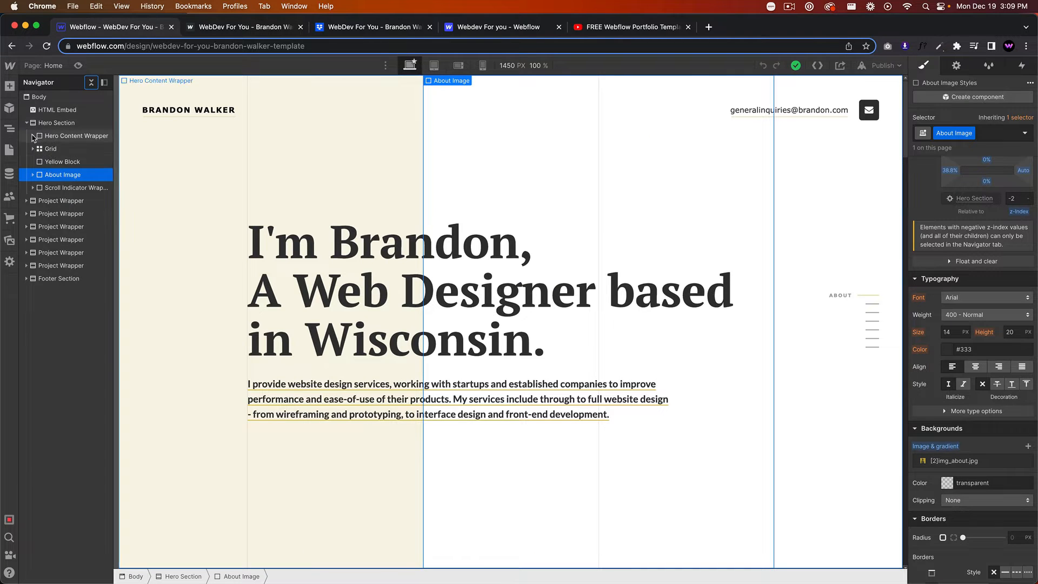
{"action": "left_click", "coordinate": [61, 148]}
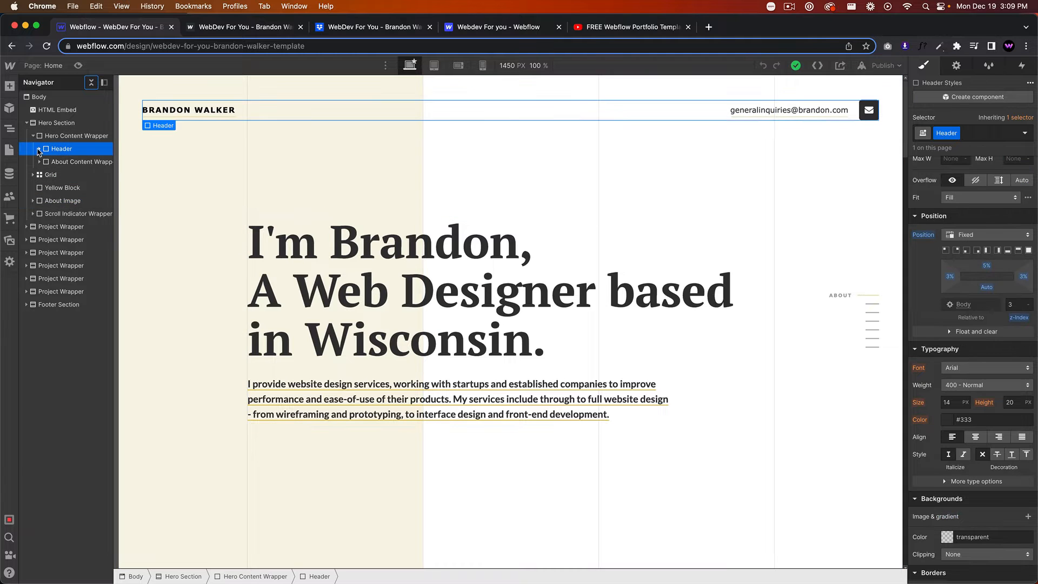
{"action": "left_click", "coordinate": [39, 149]}
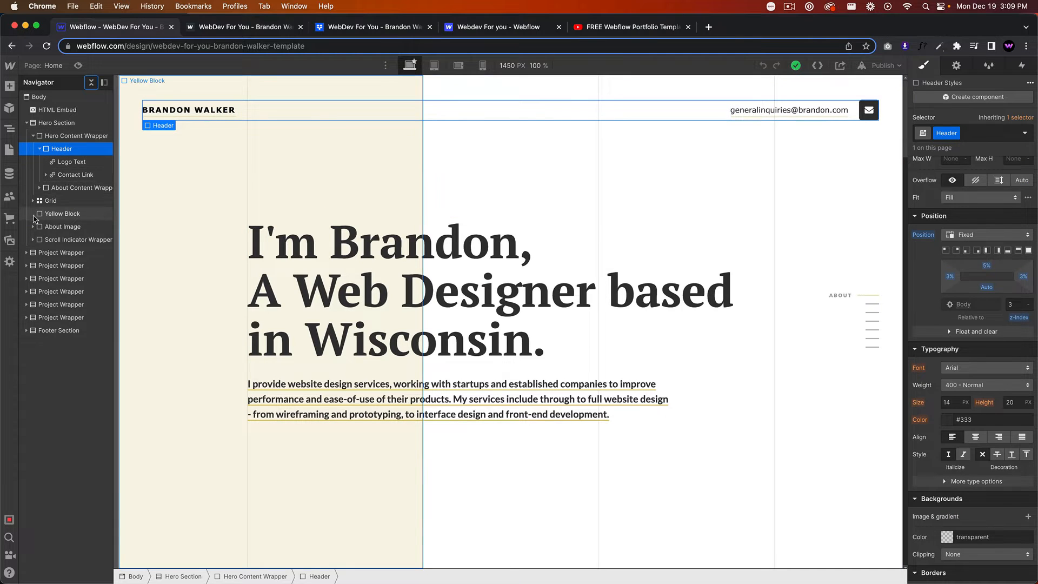
{"action": "left_click", "coordinate": [63, 226]}
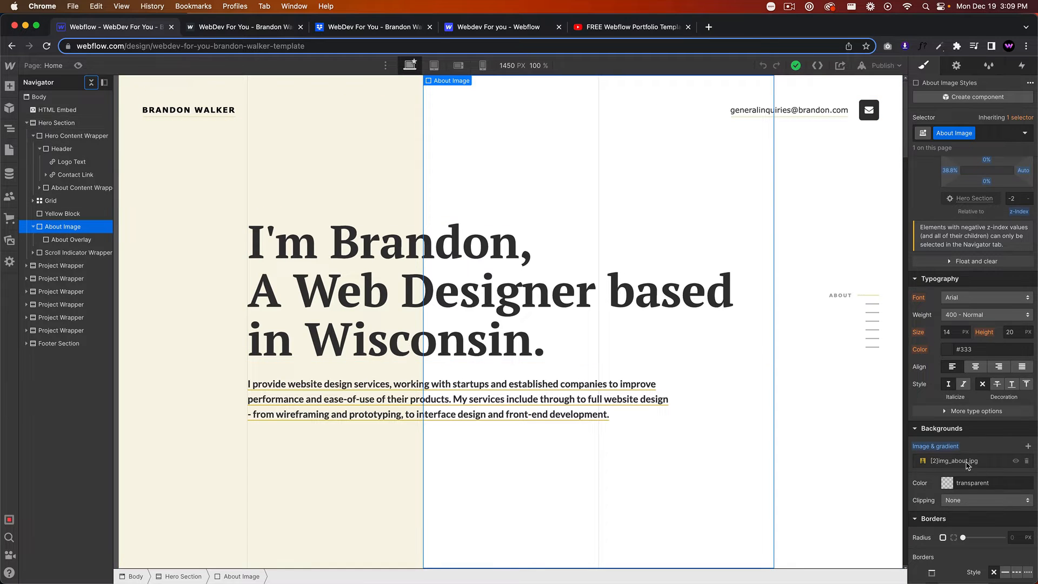
{"action": "left_click", "coordinate": [953, 460]}
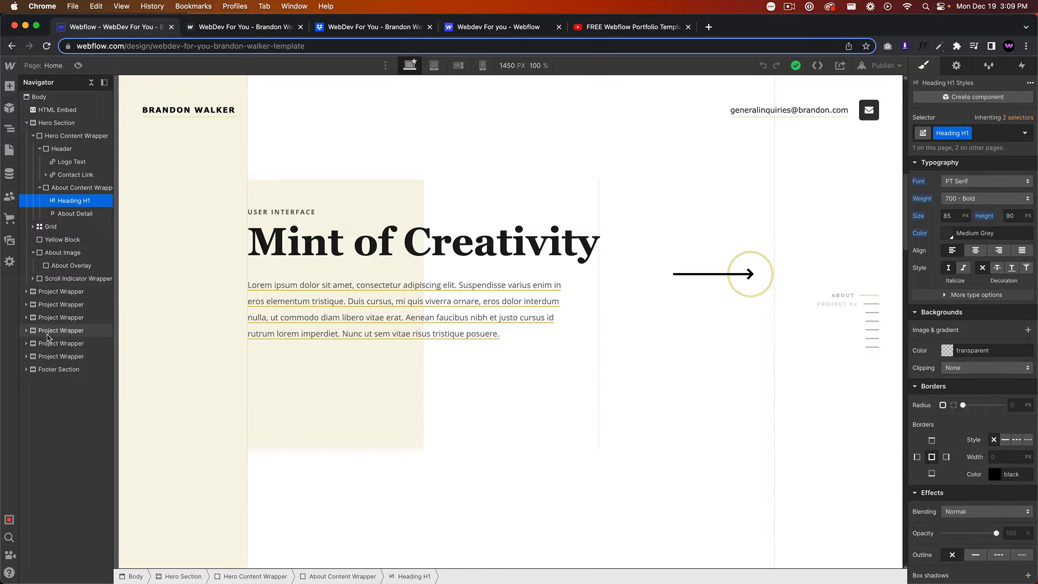
{"action": "left_click", "coordinate": [61, 356]}
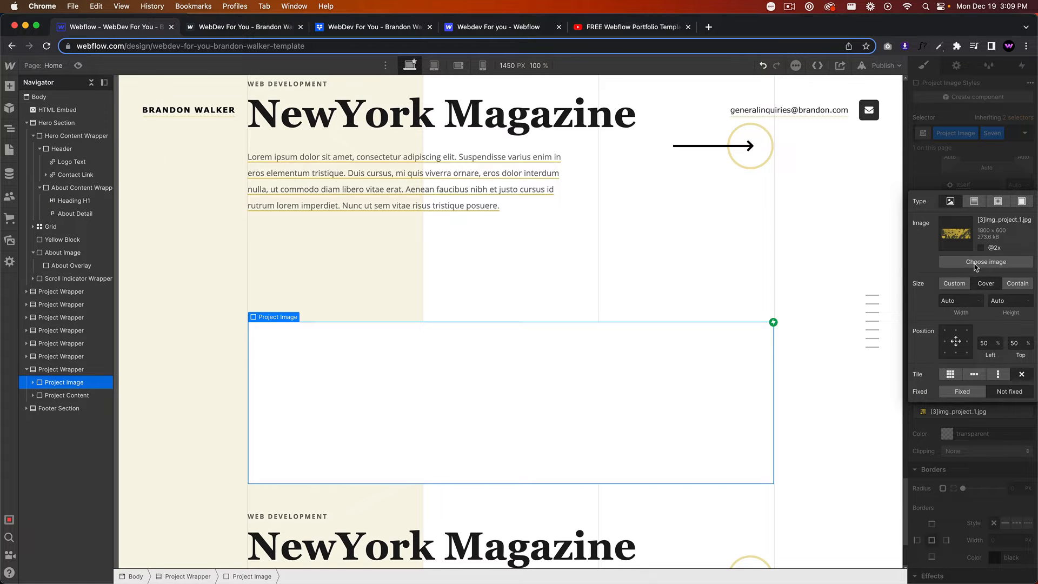
{"action": "left_click", "coordinate": [986, 262]}
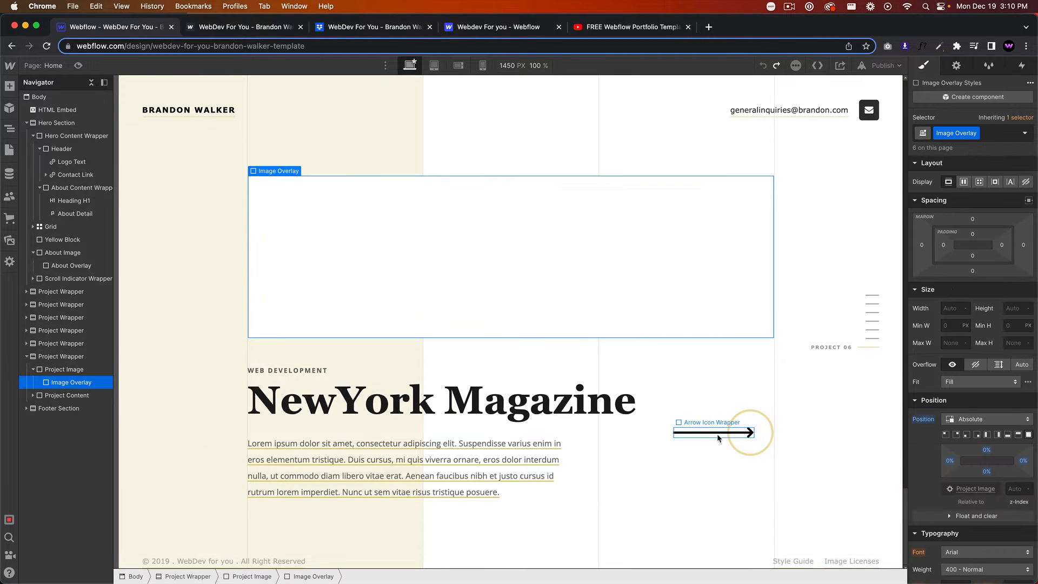
{"action": "left_click", "coordinate": [712, 432]}
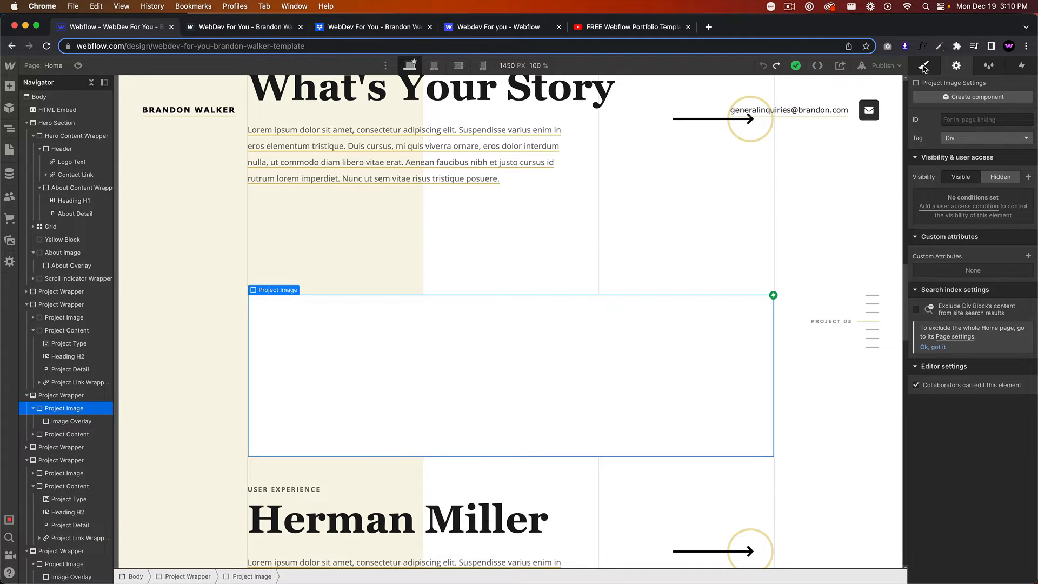
{"action": "left_click", "coordinate": [923, 66]}
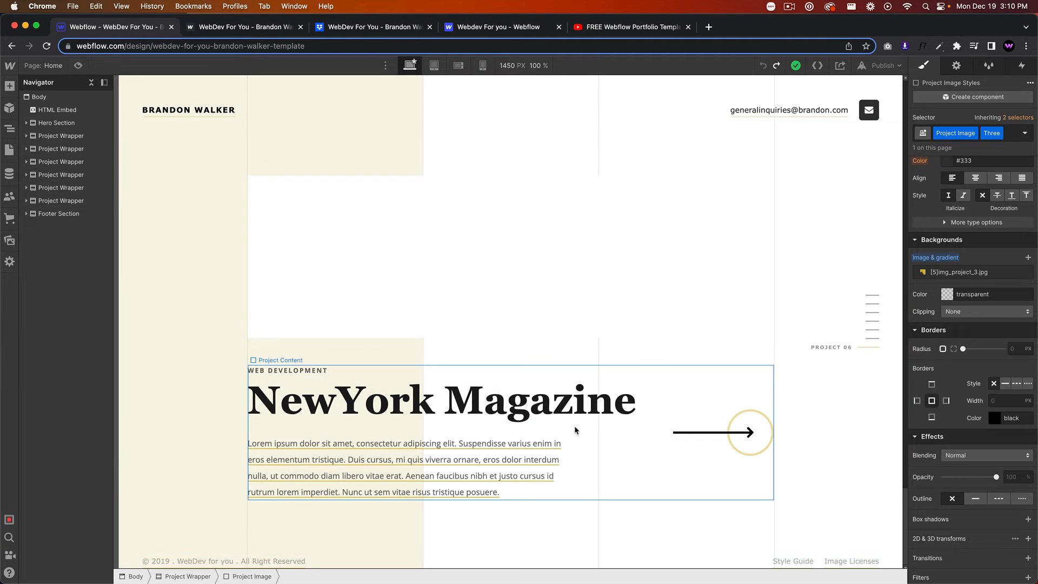
{"action": "scroll", "scroll_direction": "down", "scroll_amount": 3}
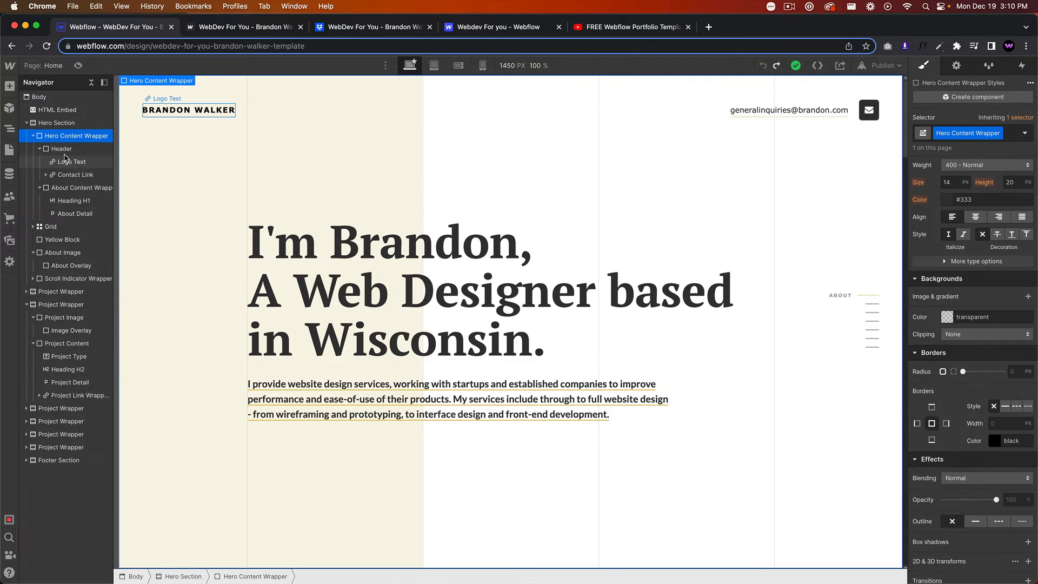
- Check the layout at Mobile Landscape, Mobile Portrait and Tablet breakpoints, then return to Desktop
{"action": "left_click", "coordinate": [485, 65]}
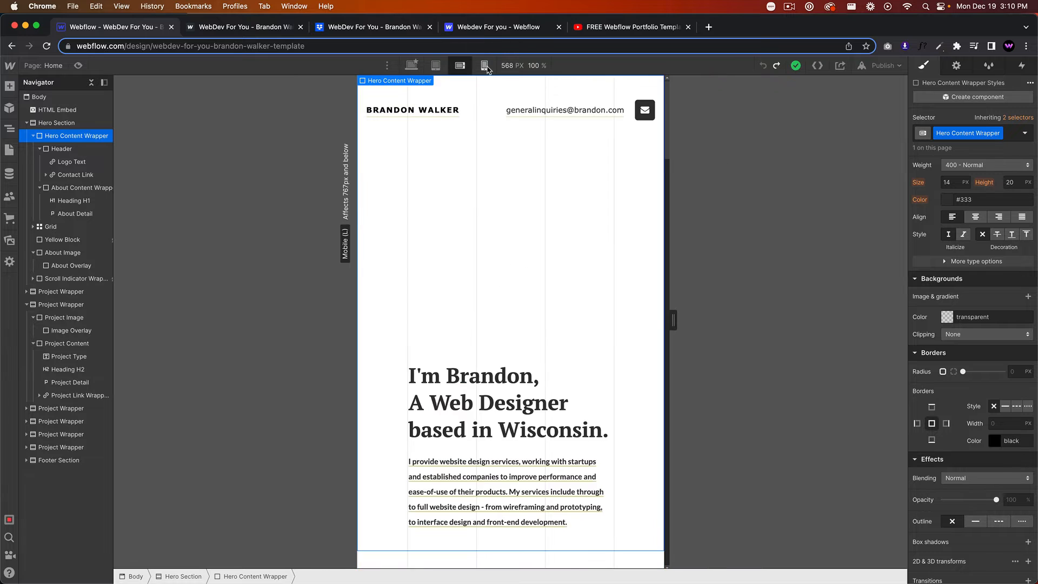
{"action": "left_click", "coordinate": [484, 65]}
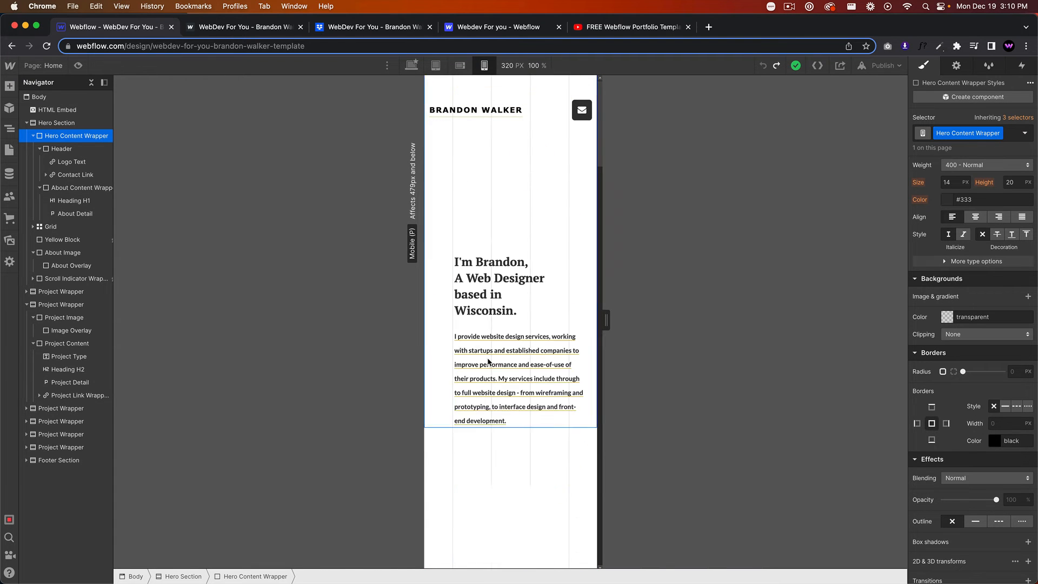
{"action": "left_click", "coordinate": [412, 65]}
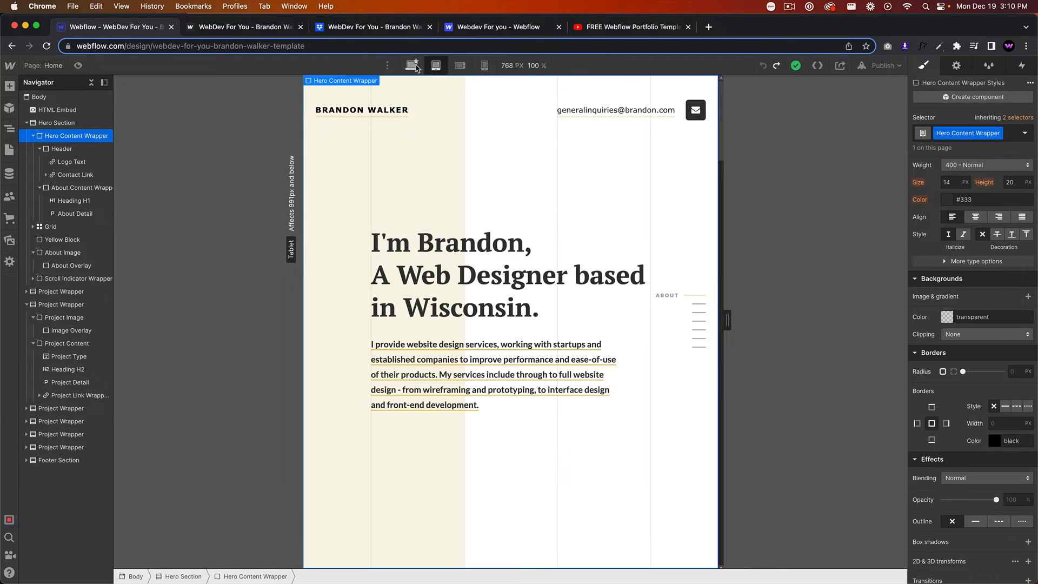
{"action": "left_click", "coordinate": [409, 65]}
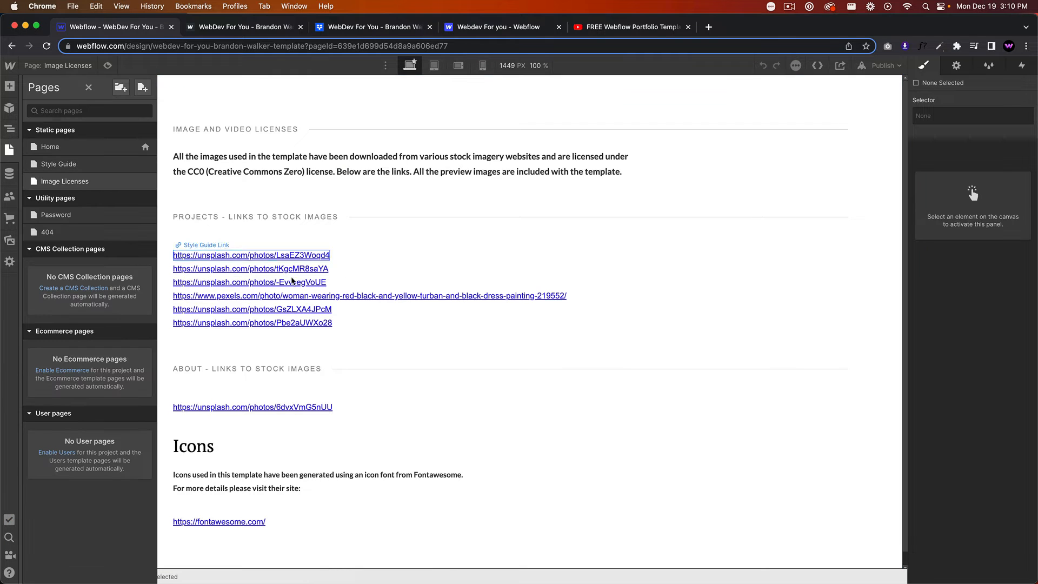
- Switch to the Image Licenses page from the Pages panel
{"action": "left_click", "coordinate": [252, 369]}
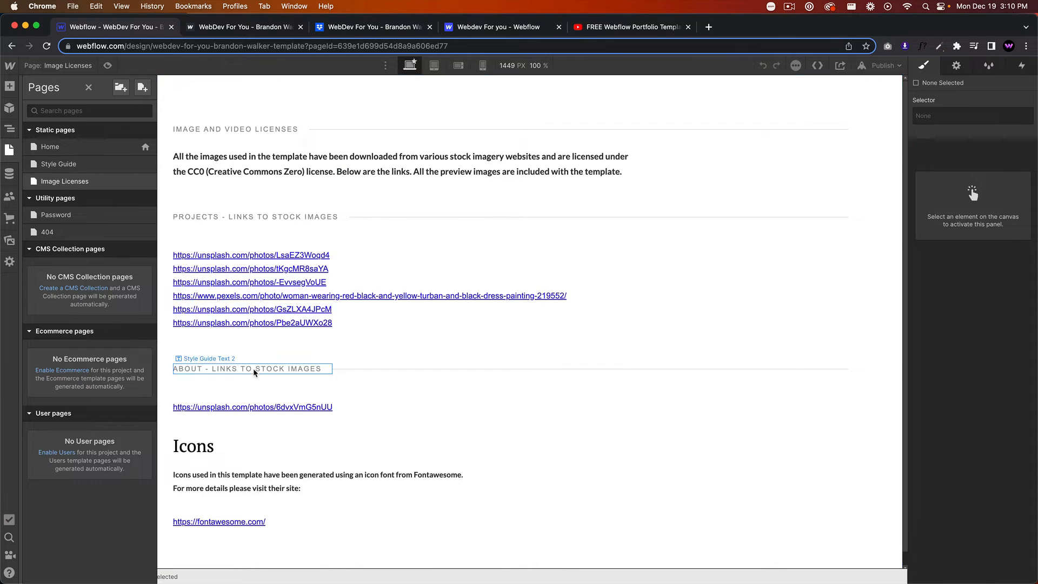
{"action": "left_click", "coordinate": [219, 521]}
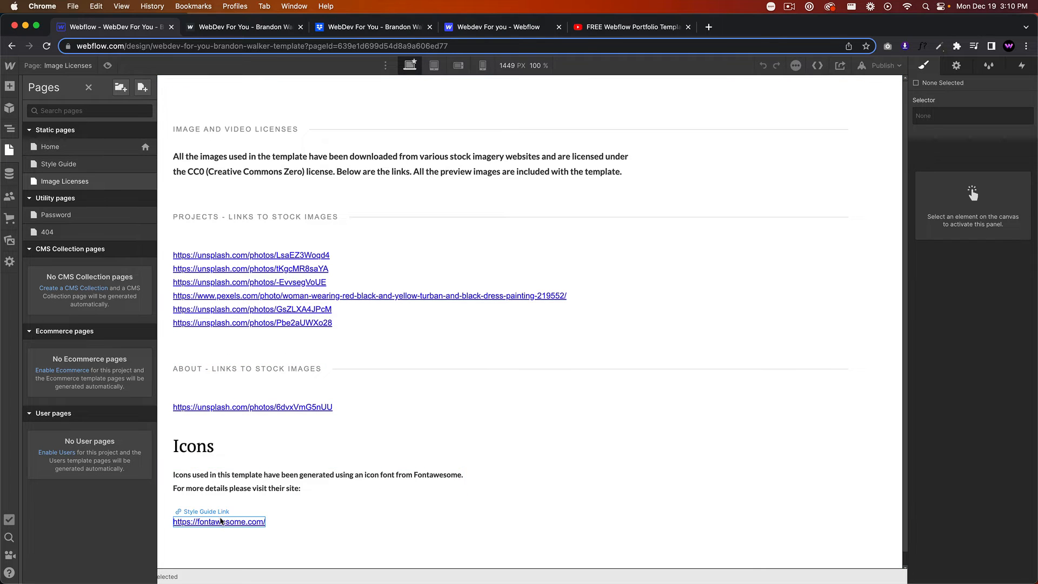
{"action": "mouse_move", "coordinate": [234, 527]}
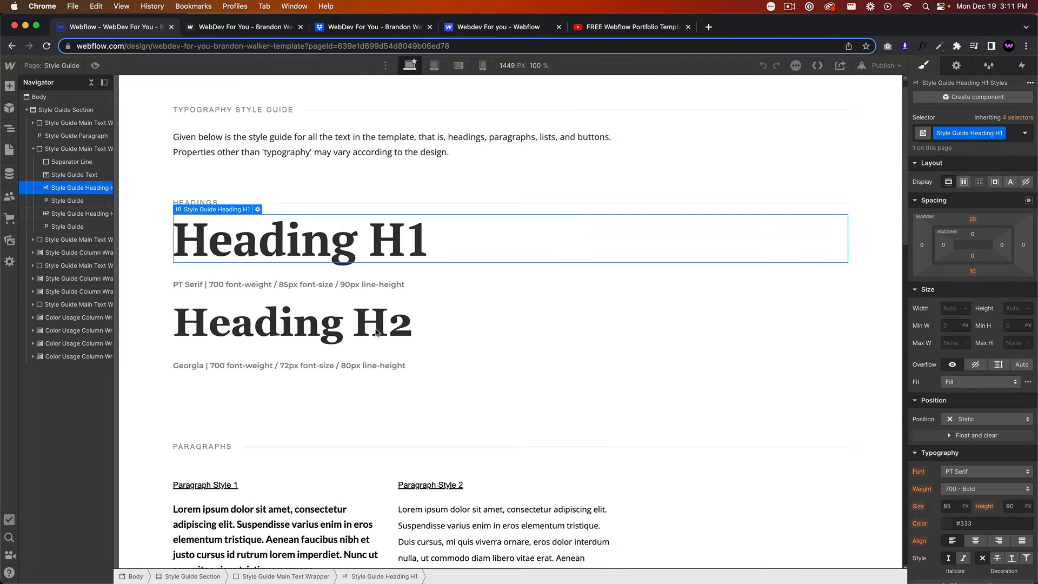
- Inspect the Heading H1 style and the Body (All Pages) styles it inherits
{"action": "left_click", "coordinate": [1028, 133]}
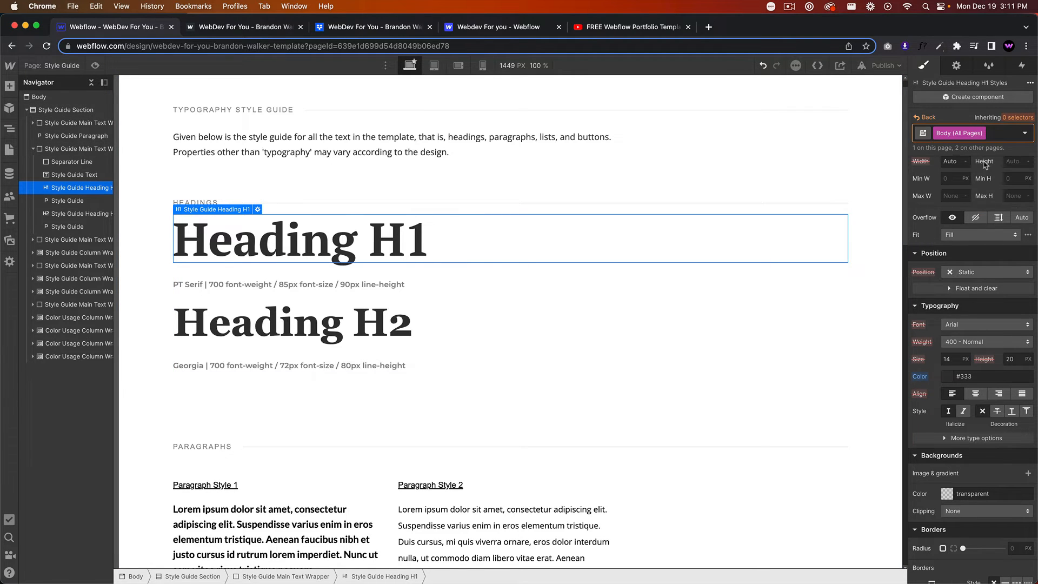
{"action": "left_click", "coordinate": [291, 322]}
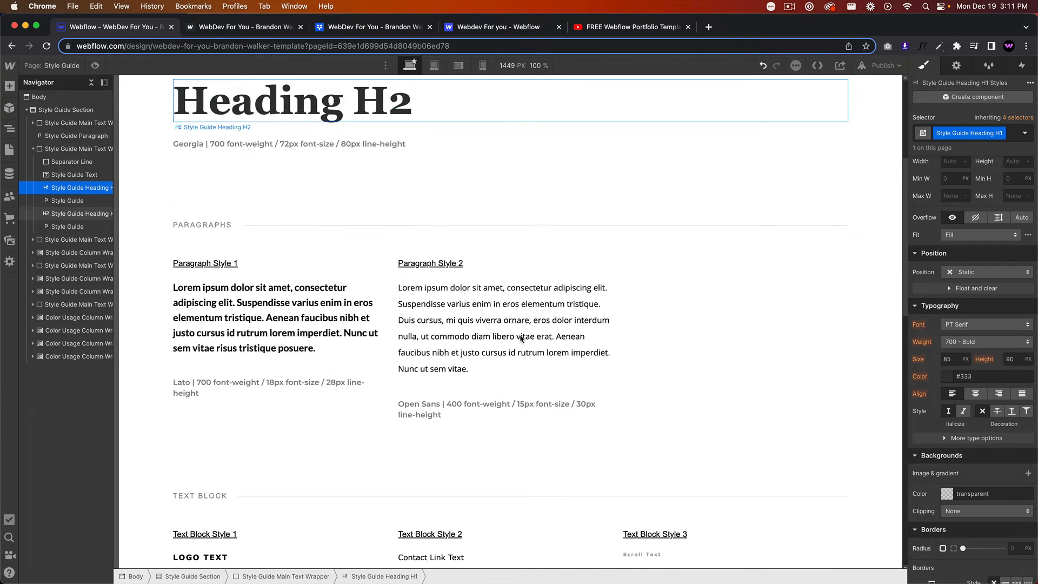
- Compare Paragraph Style 2 and Paragraph Style 1 samples via the All Paragraphs selector
{"action": "left_click", "coordinate": [503, 265]}
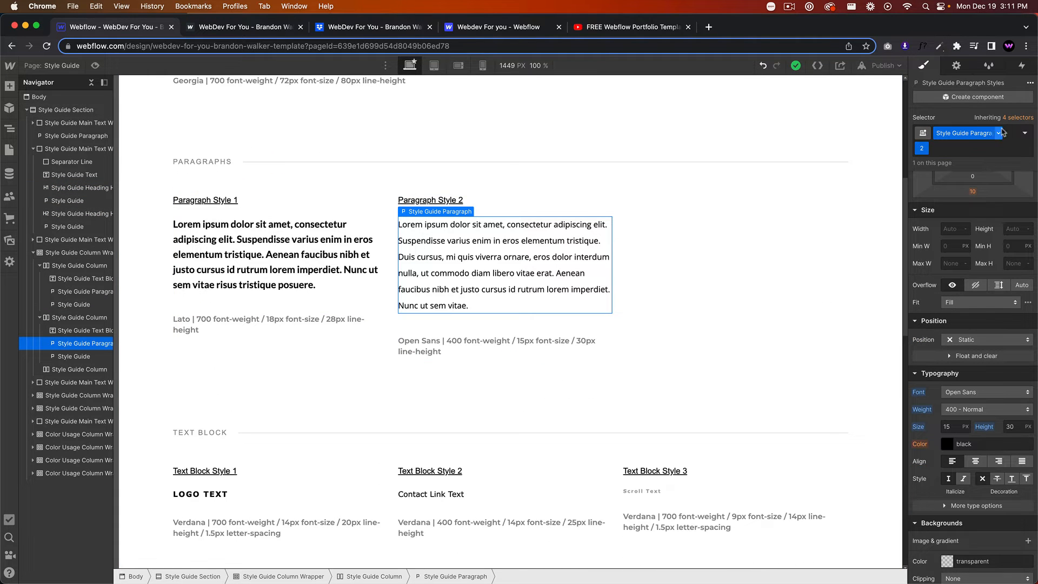
{"action": "left_click", "coordinate": [966, 132]}
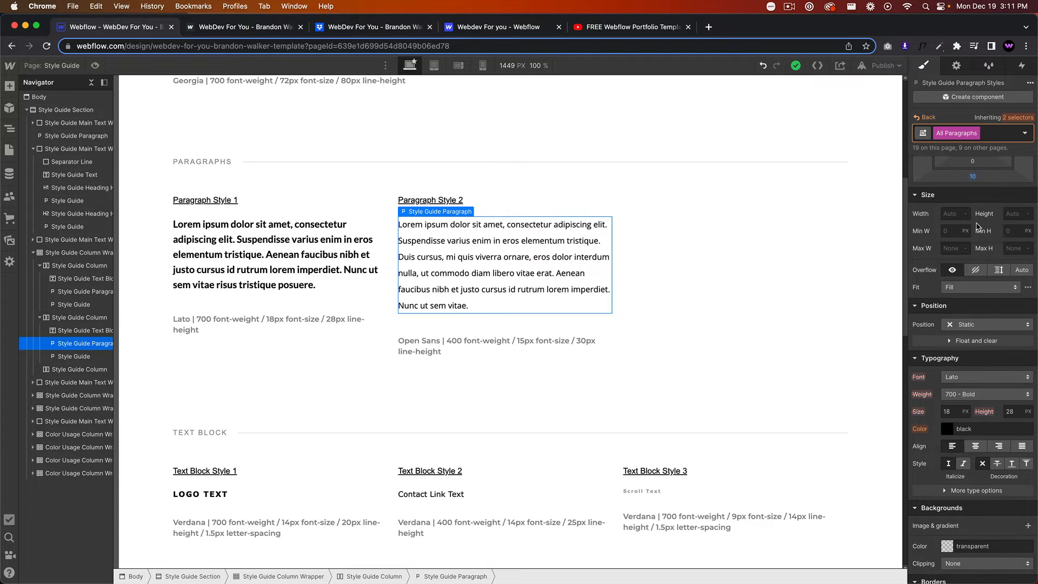
{"action": "left_click", "coordinate": [265, 254]}
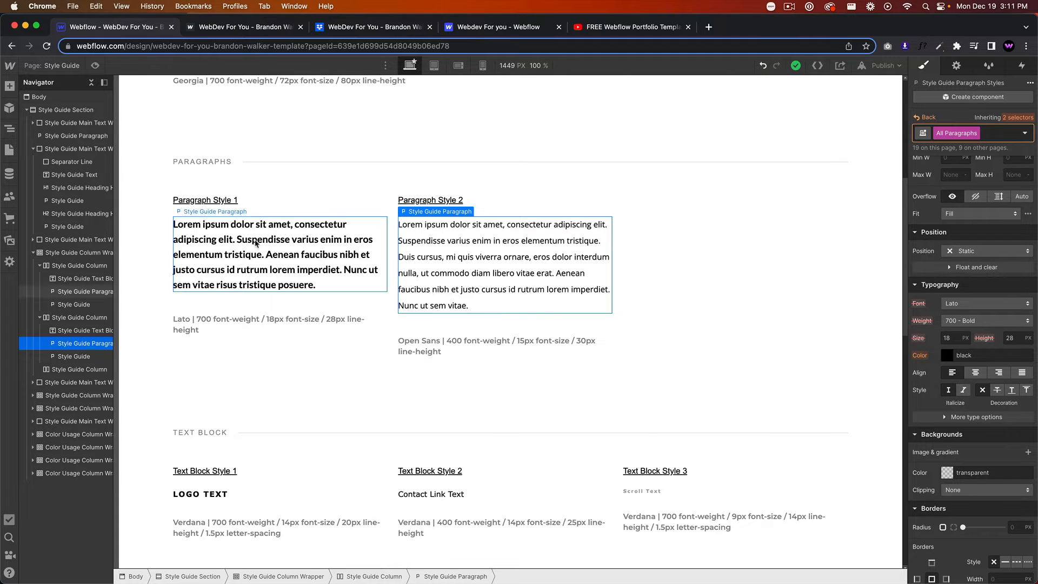
{"action": "scroll", "scroll_direction": "down", "scroll_amount": 3}
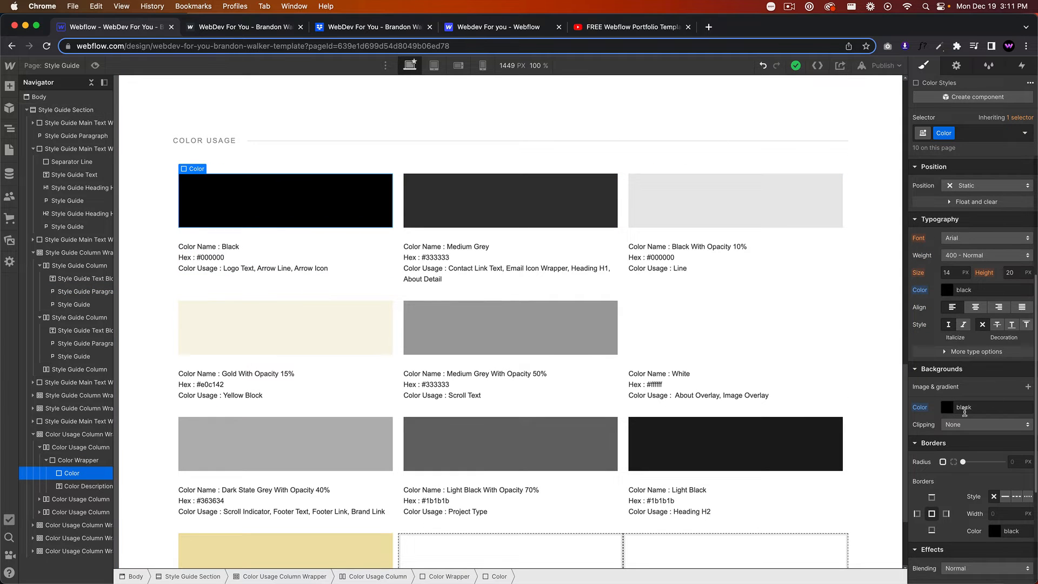
- Edit the Gold With Opacity 15% global swatch to pink and view the result on the Home page
{"action": "left_click", "coordinate": [993, 408]}
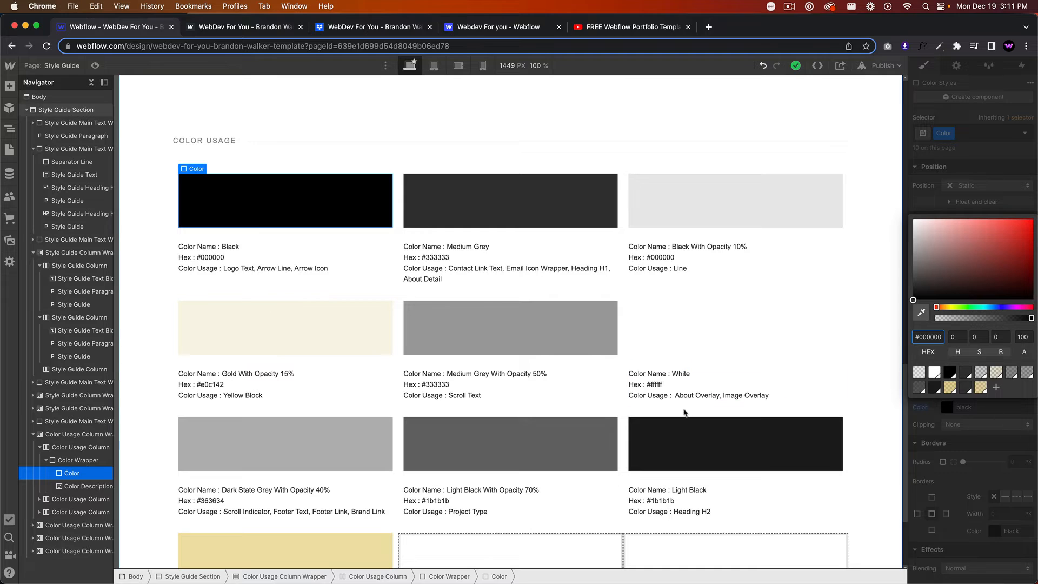
{"action": "scroll", "scroll_direction": "down", "scroll_amount": 3}
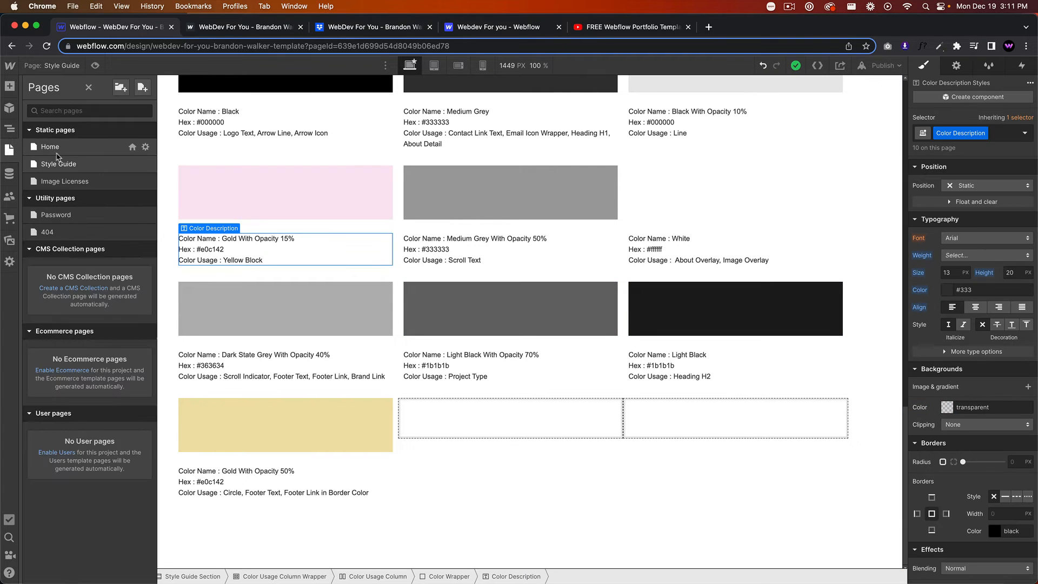
{"action": "left_click", "coordinate": [50, 146]}
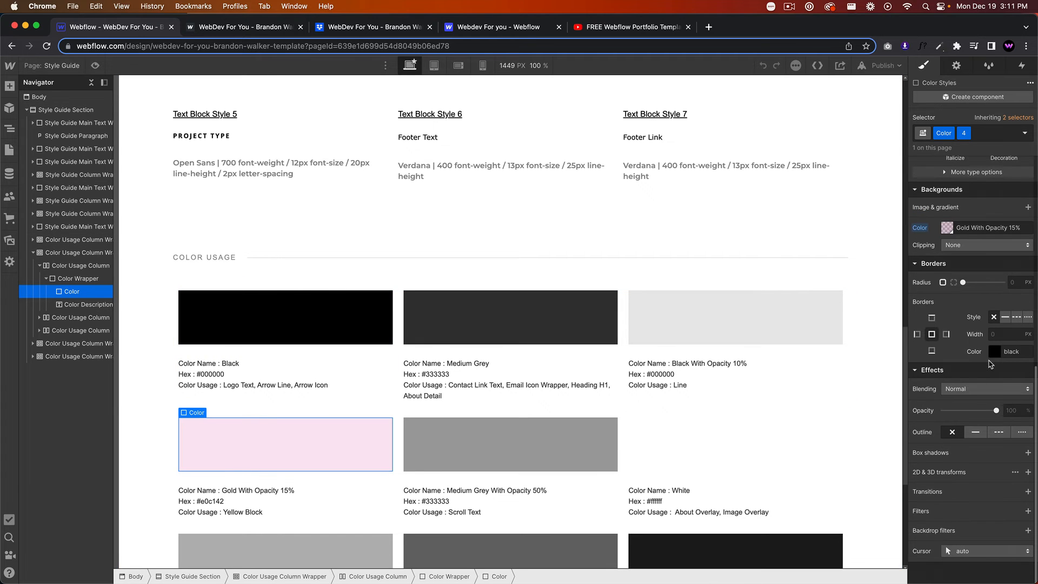
- Restore the Gold With Opacity 15% swatch to #e0c142 and save it site-wide
{"action": "left_click", "coordinate": [936, 228]}
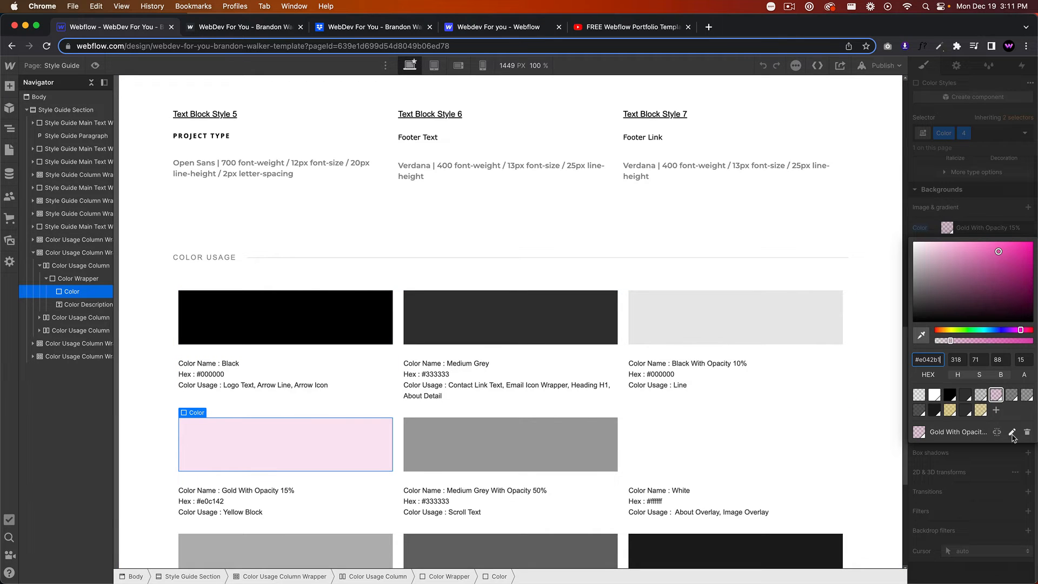
{"action": "left_click", "coordinate": [1012, 432]}
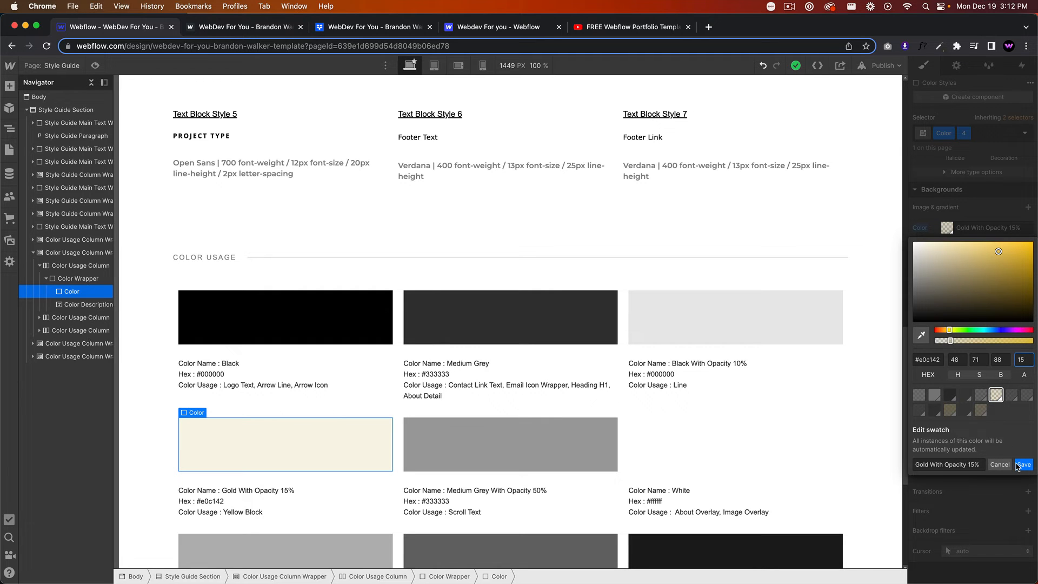
{"action": "left_click", "coordinate": [1023, 463]}
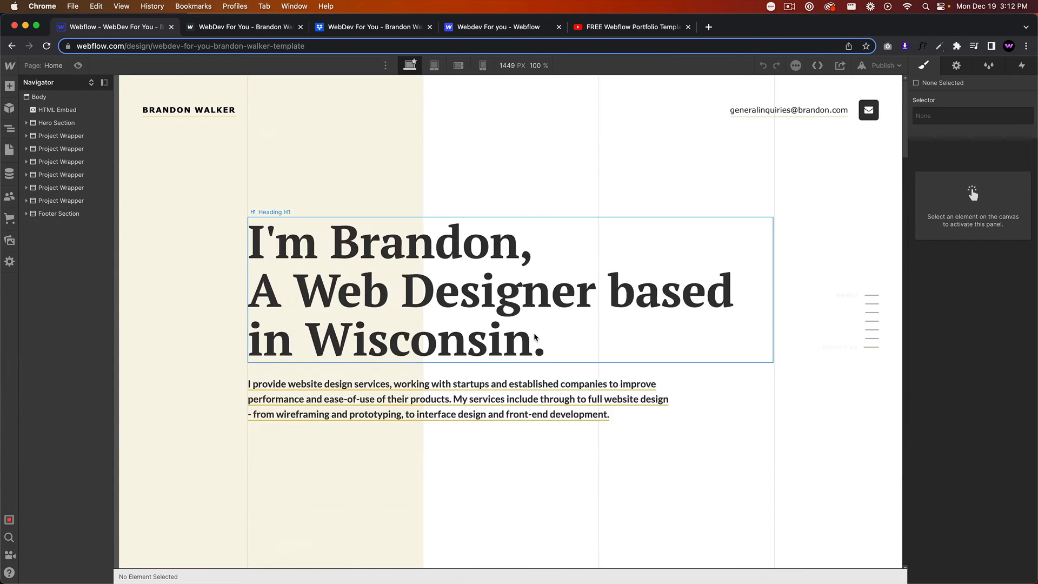
- Return to the Style Guide page and inspect the black colour block's background swatch
{"action": "left_click", "coordinate": [10, 150]}
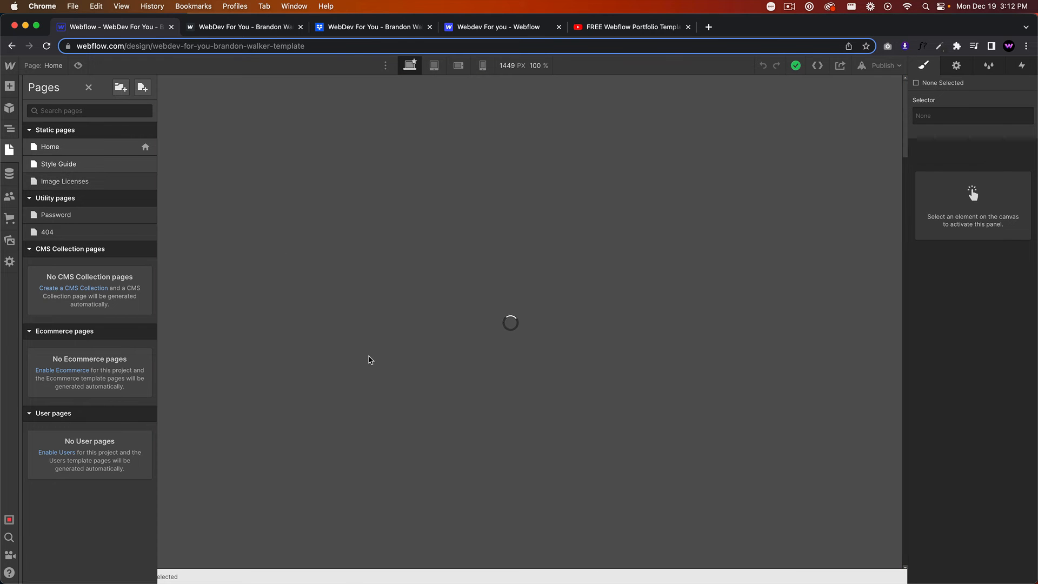
{"action": "left_click", "coordinate": [59, 163]}
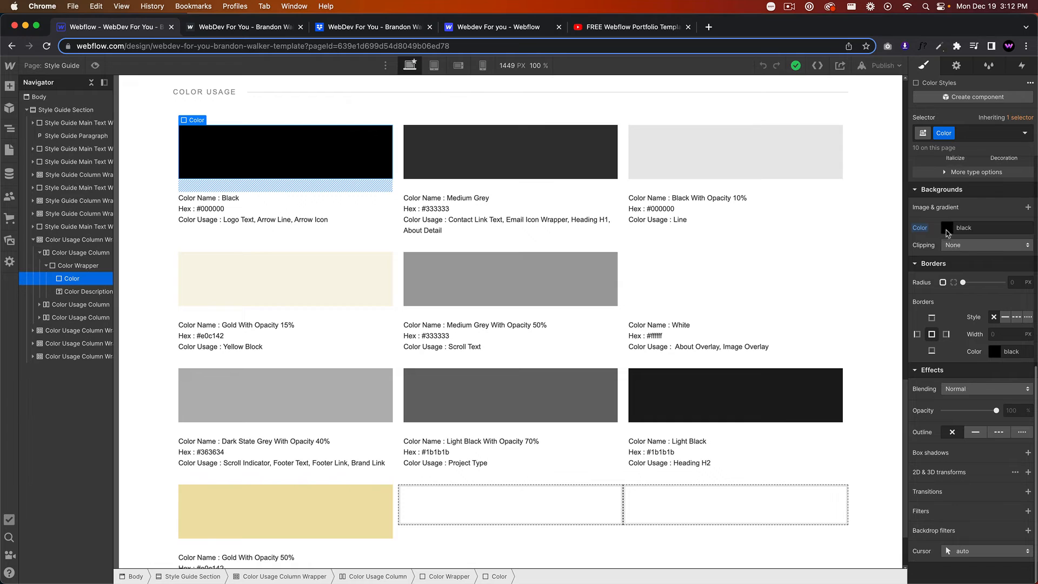
{"action": "left_click", "coordinate": [946, 229]}
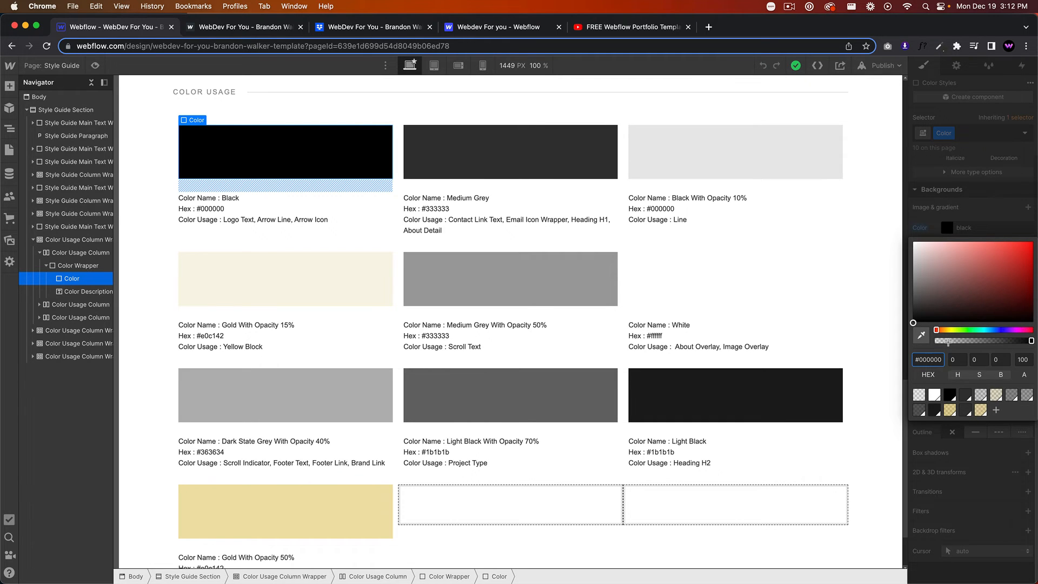
{"action": "mouse_move", "coordinate": [981, 211]}
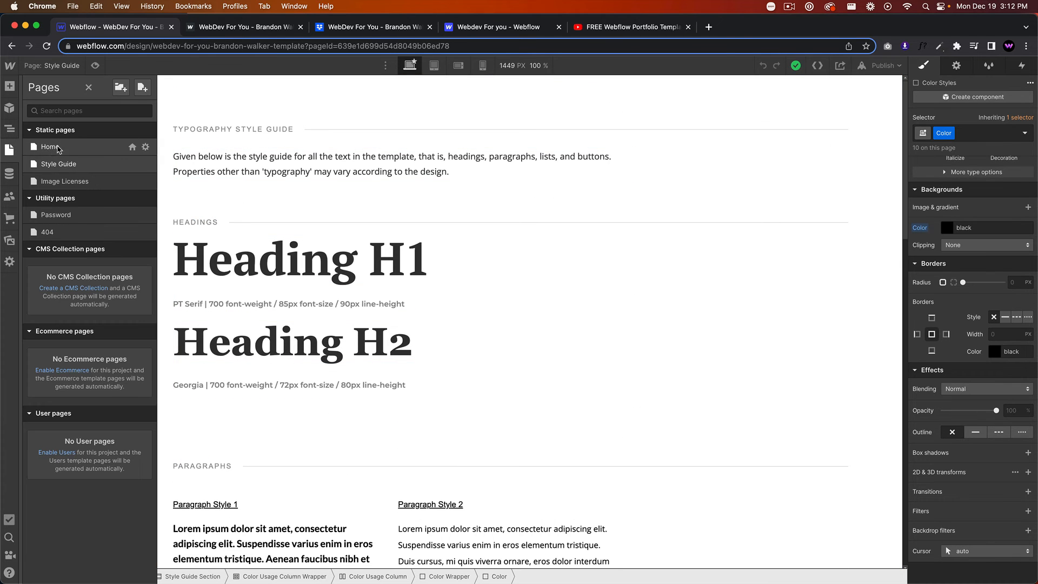
- Skim the YouTube tutorial tab, then switch to the WebDev For You Webflow profile
{"action": "left_click", "coordinate": [629, 27]}
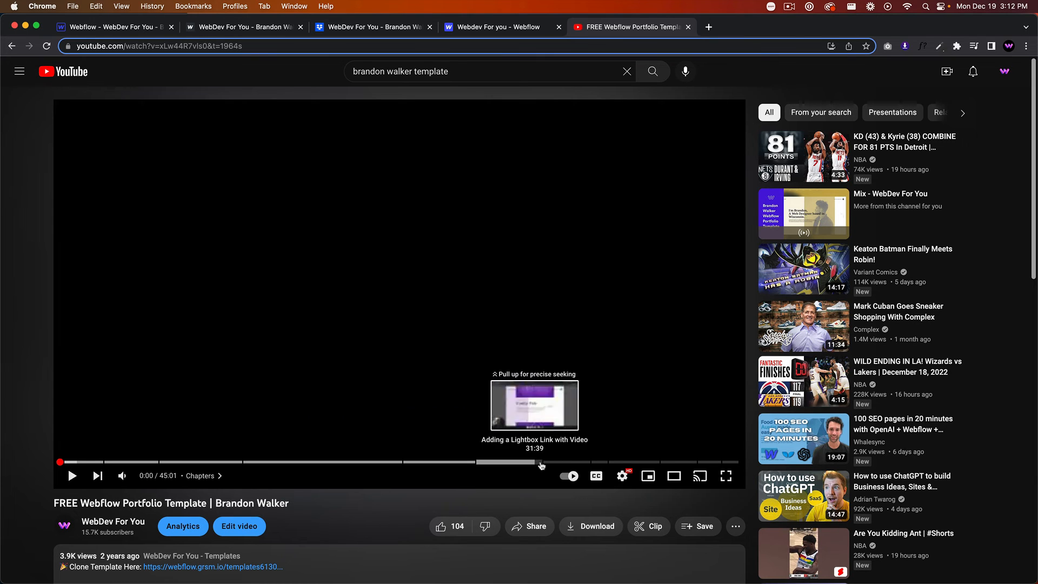
{"action": "left_click", "coordinate": [371, 27]}
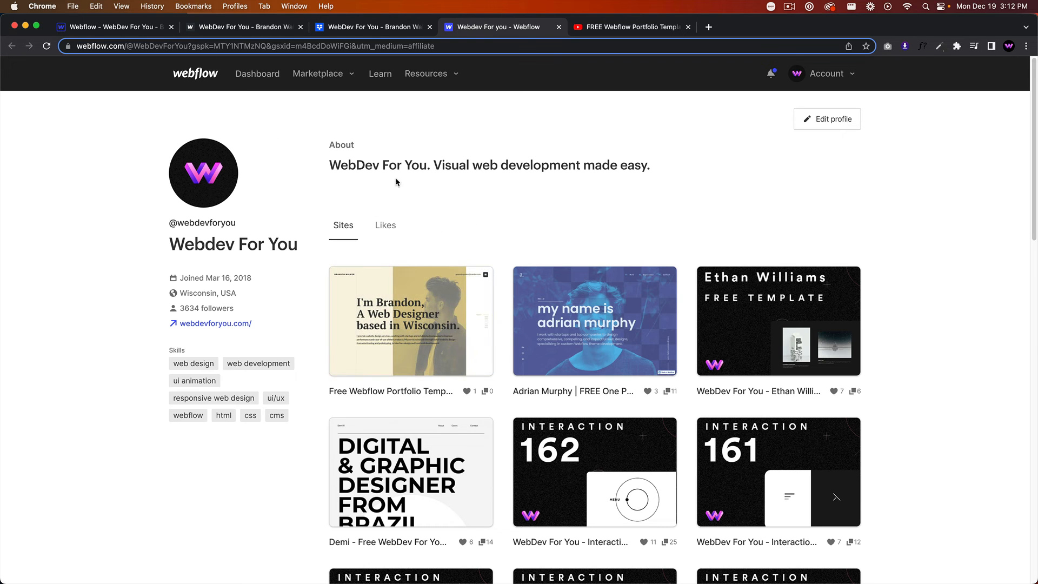
- Open the Free Webflow Portfolio Template's Made in Webflow page and glance over its description
{"action": "left_click", "coordinate": [411, 322]}
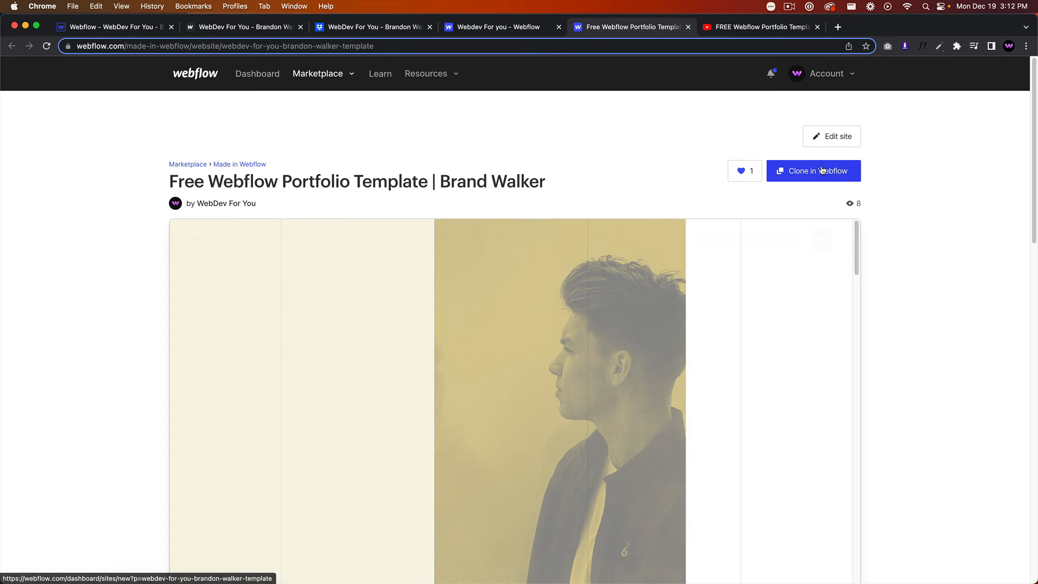
{"action": "scroll", "scroll_direction": "down", "scroll_amount": 3}
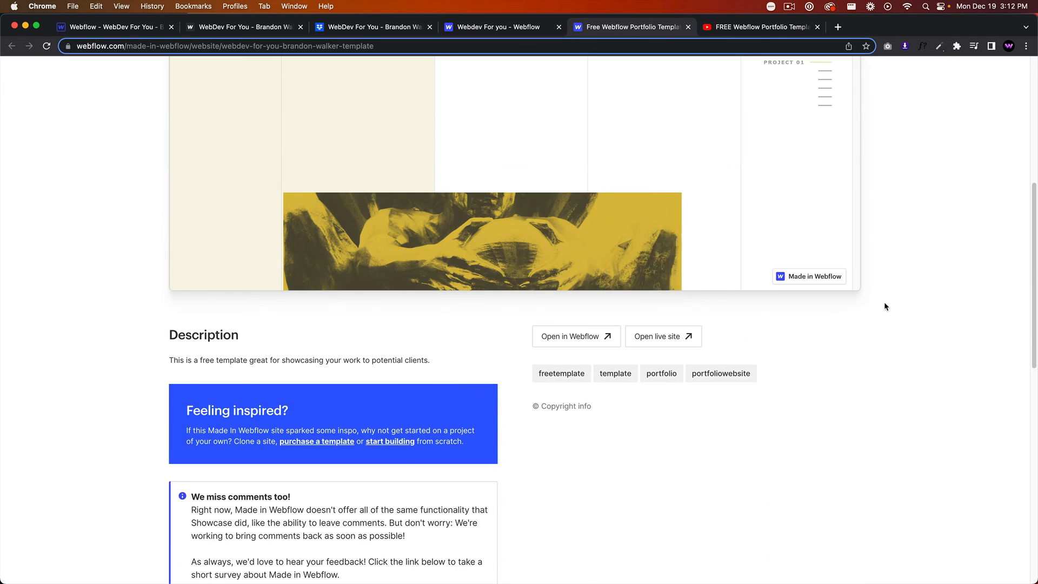
{"action": "scroll", "scroll_direction": "up", "scroll_amount": 3}
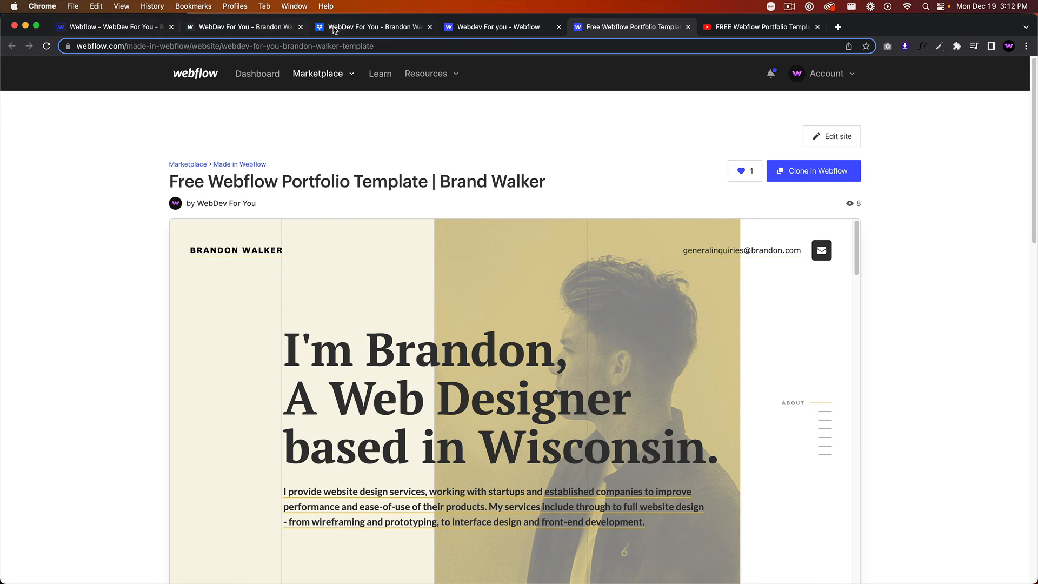
{"action": "mouse_move", "coordinate": [243, 26]}
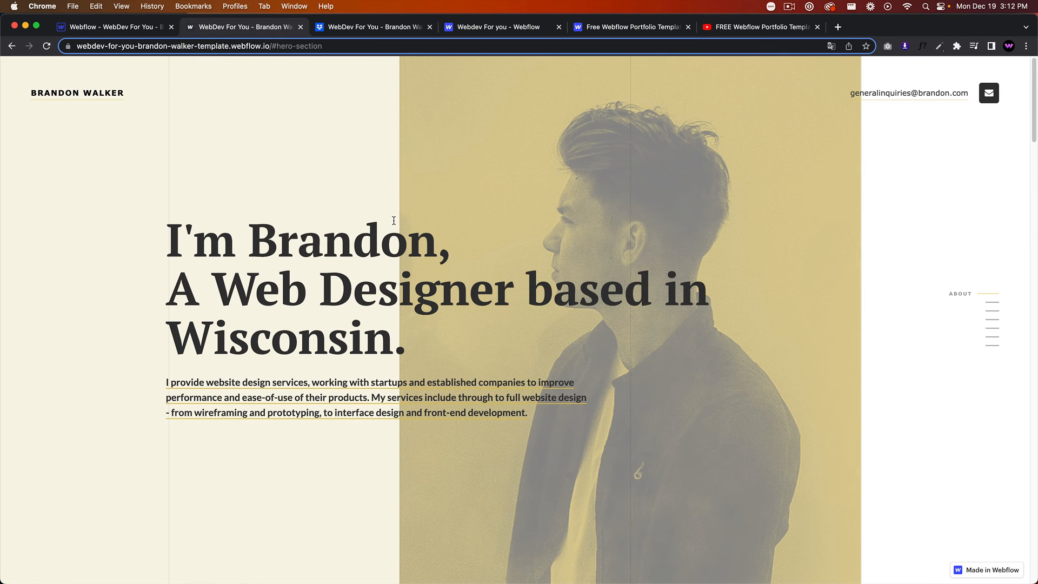
{"action": "mouse_move", "coordinate": [387, 209]}
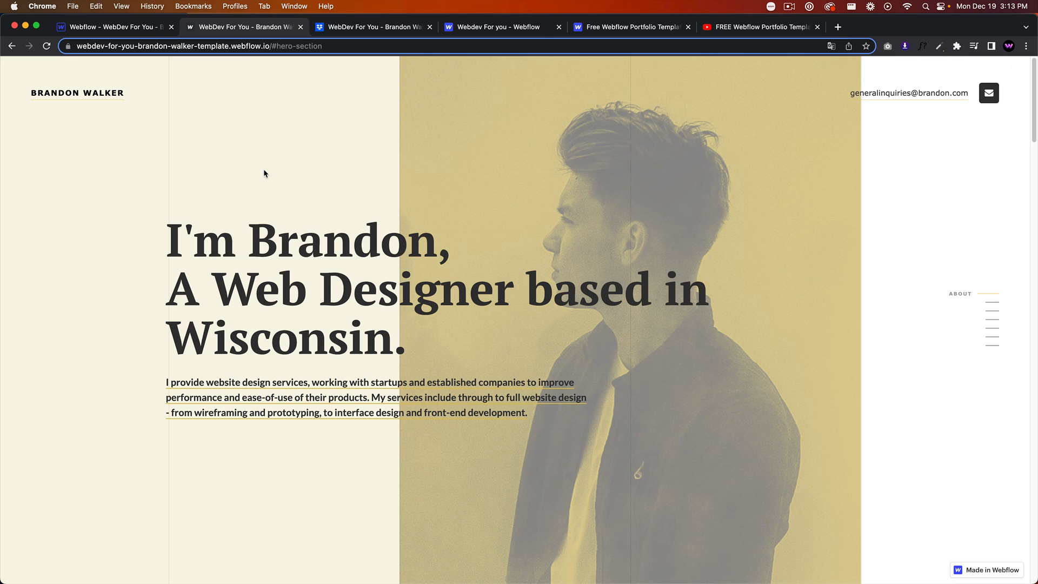
{"action": "mouse_move", "coordinate": [269, 177]}
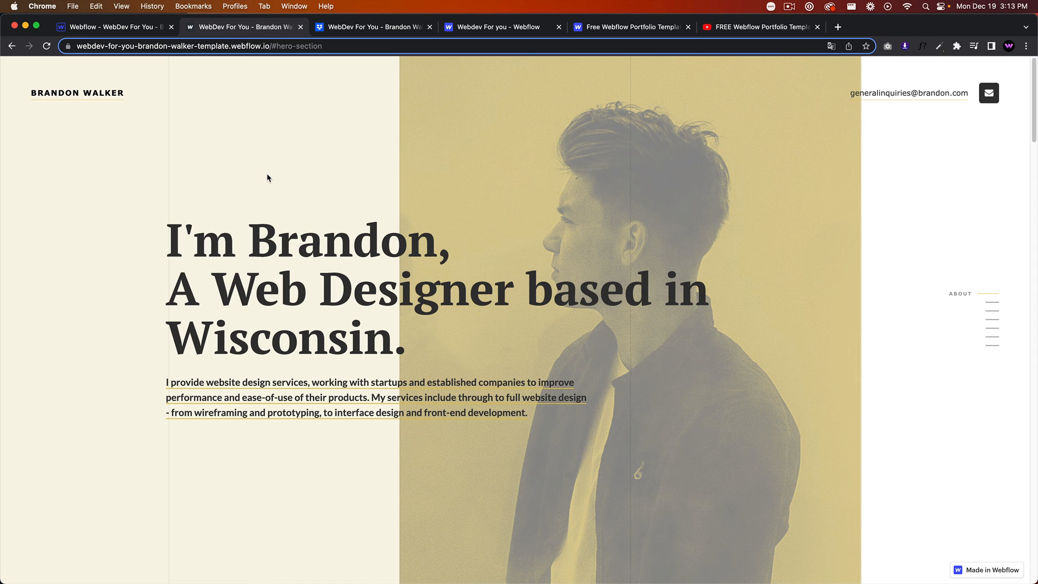
{"action": "mouse_move", "coordinate": [284, 166]}
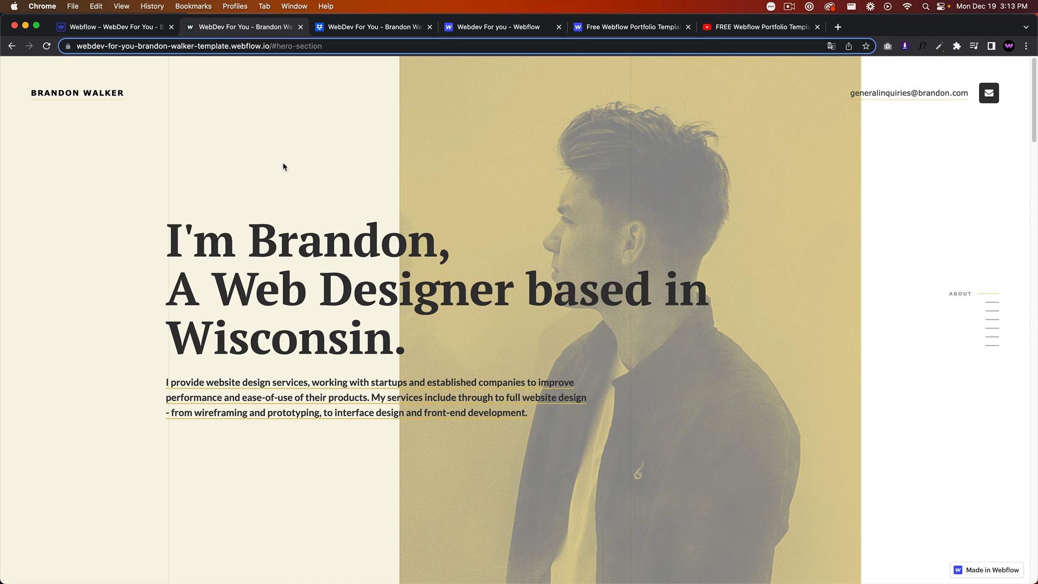
{"action": "mouse_move", "coordinate": [655, 207]}
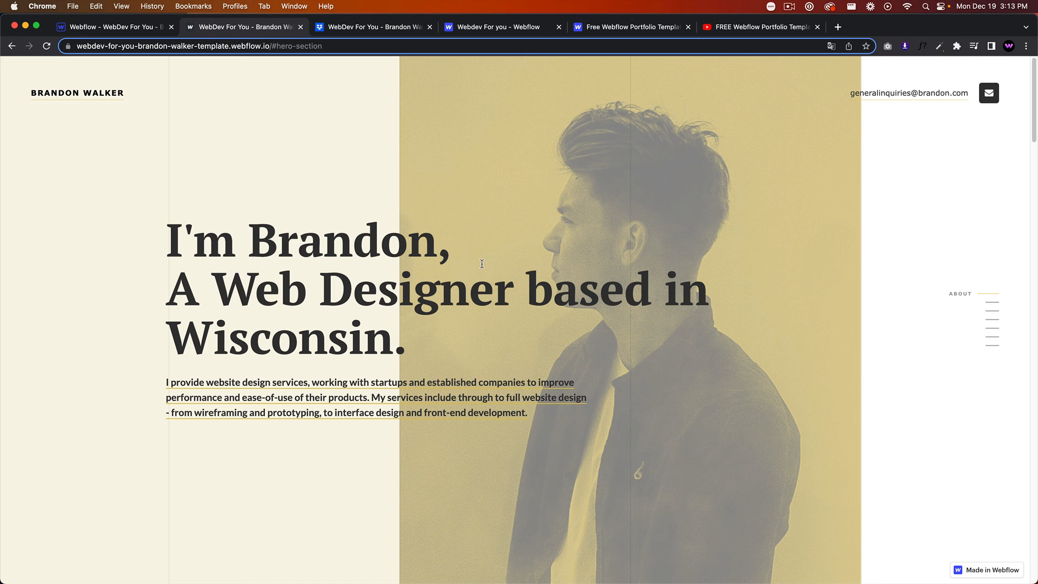
{"action": "mouse_move", "coordinate": [509, 260]}
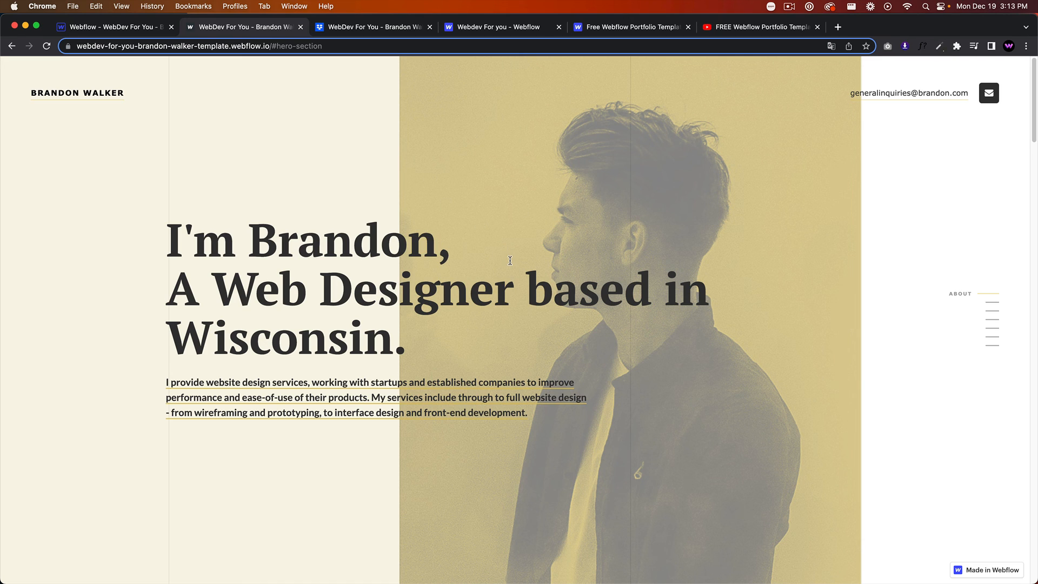
{"action": "mouse_move", "coordinate": [528, 258]}
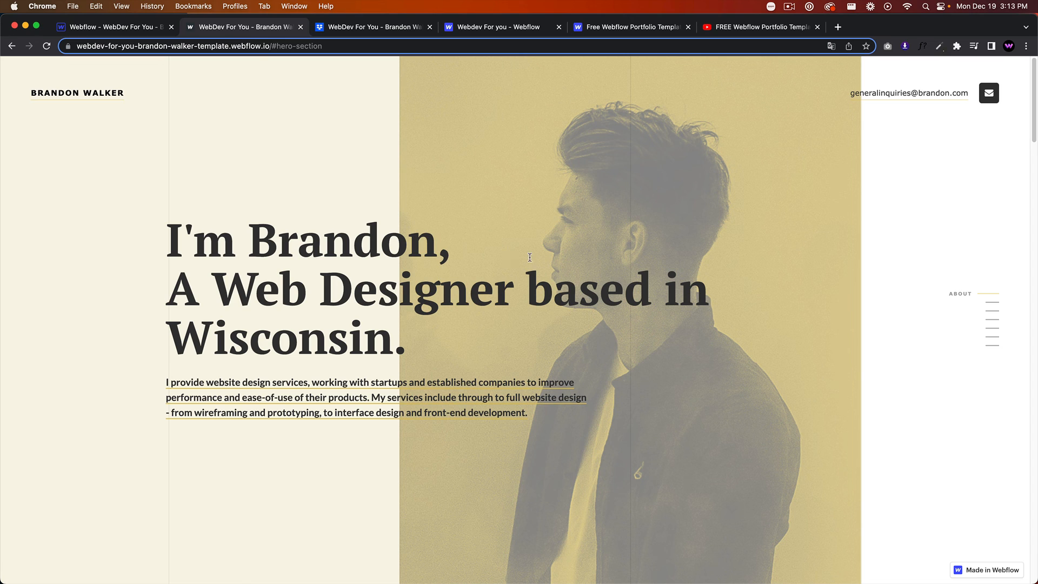
{"action": "mouse_move", "coordinate": [612, 250]}
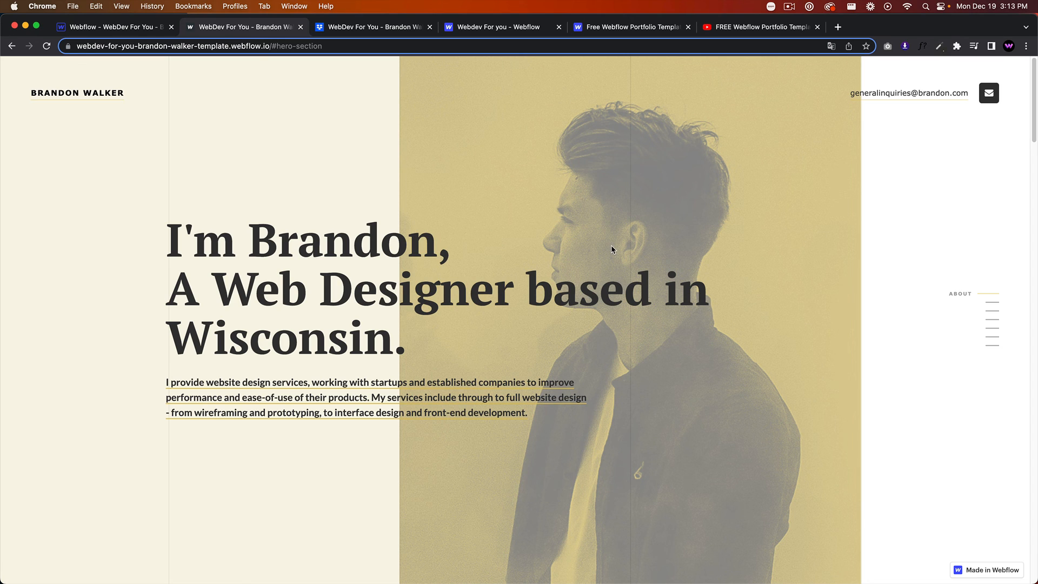
{"action": "mouse_move", "coordinate": [657, 183]}
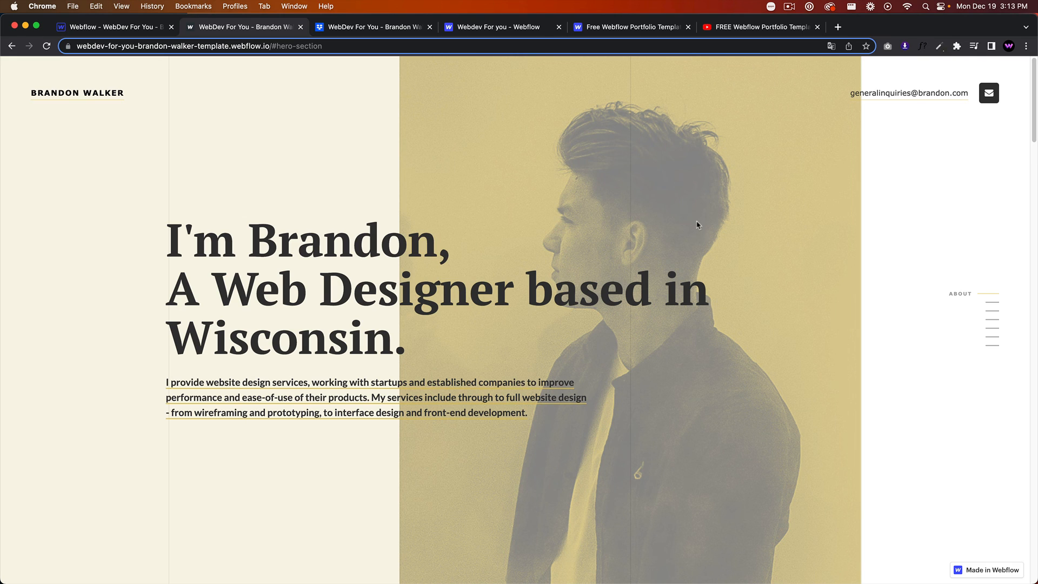
{"action": "mouse_move", "coordinate": [771, 153]}
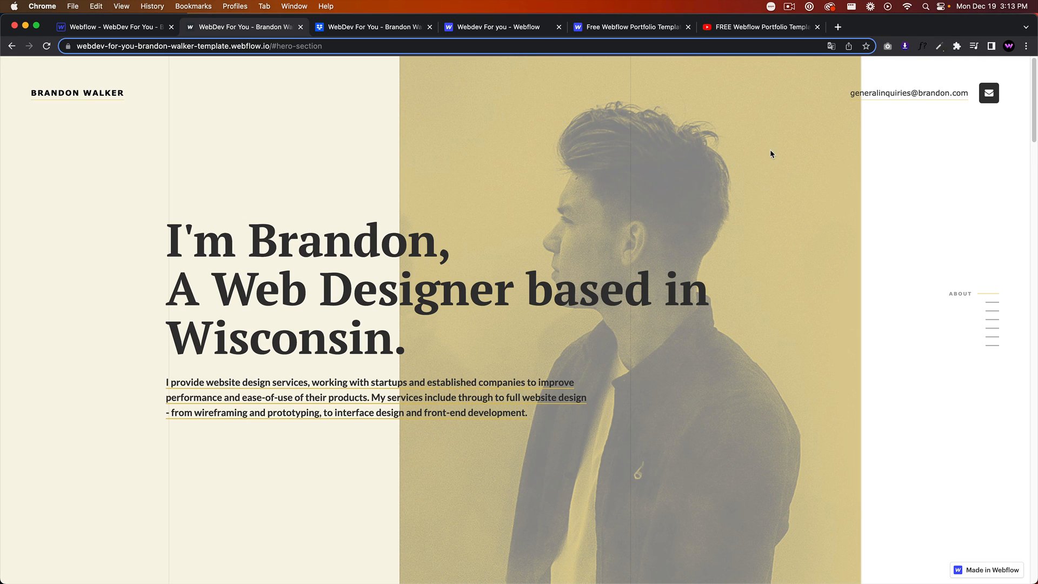